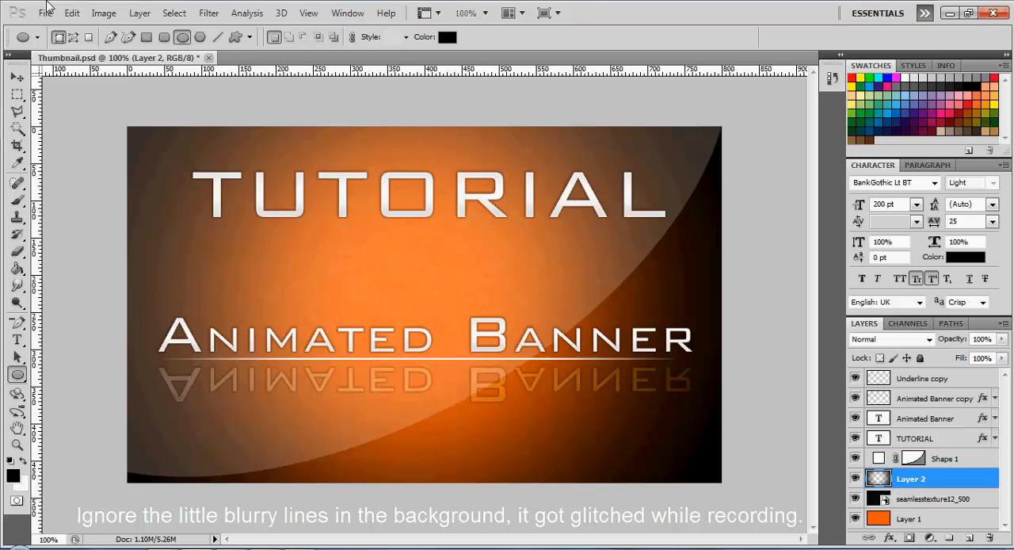
Bring up the New document dialog from the File menu
{"action": "left_click", "coordinate": [44, 13]}
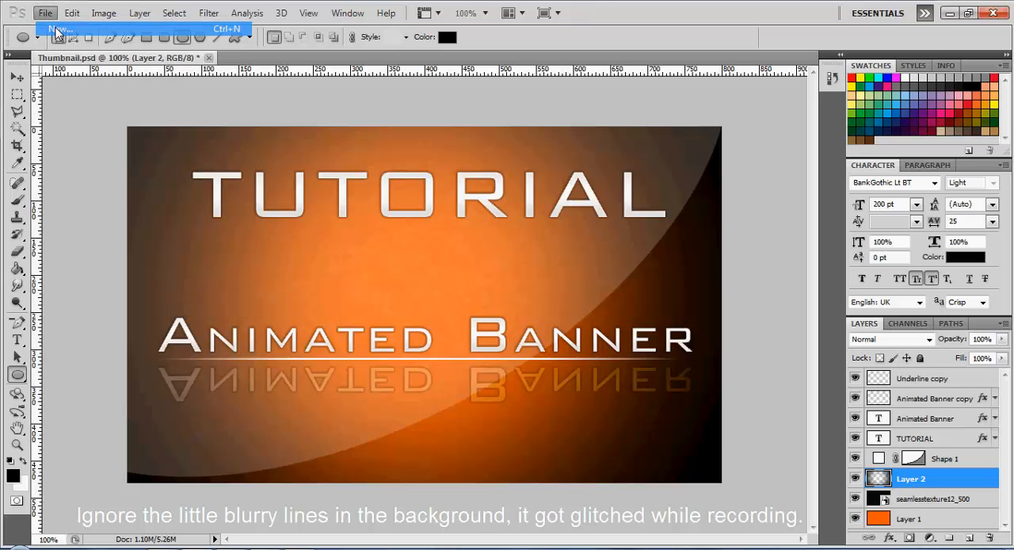
{"action": "left_click", "coordinate": [60, 29]}
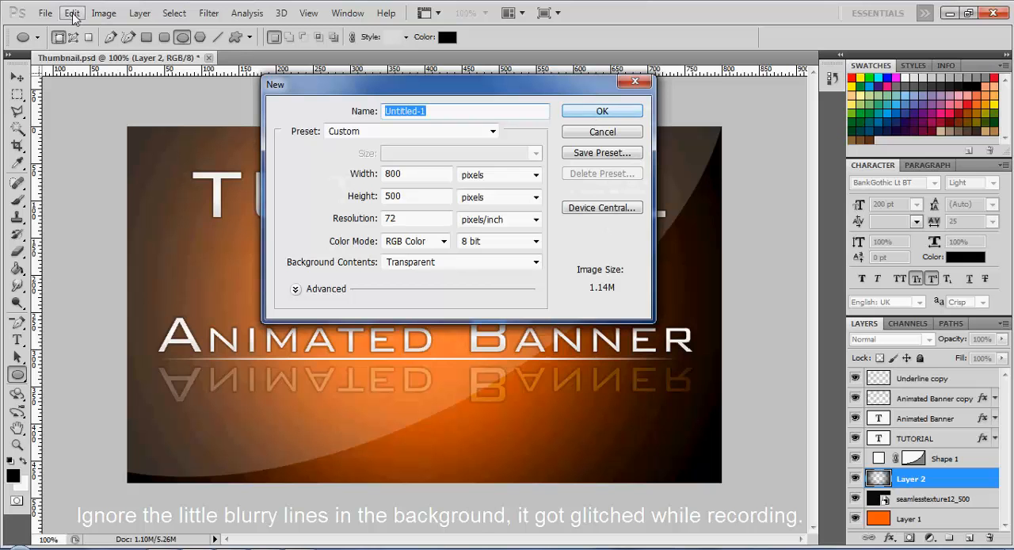
Create the 800 by 500 pixel document and fill its layer with bright orange (#f48808)
{"action": "left_click", "coordinate": [415, 174]}
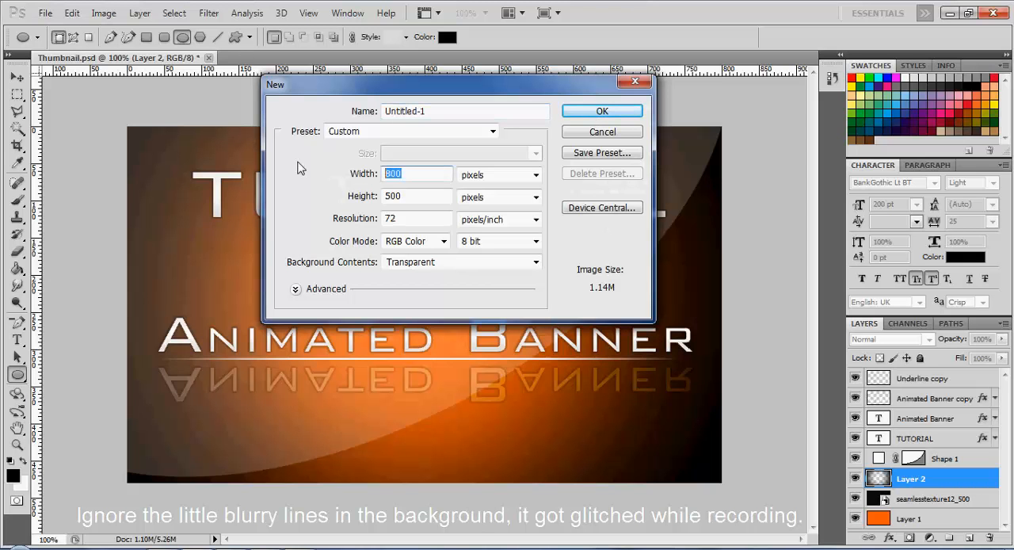
{"action": "left_click", "coordinate": [418, 196]}
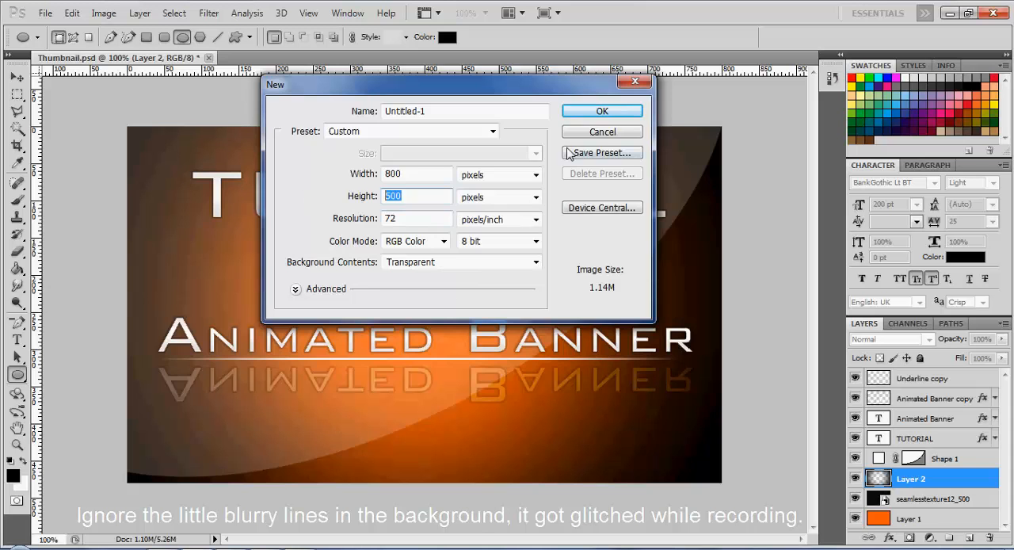
{"action": "left_click", "coordinate": [602, 111]}
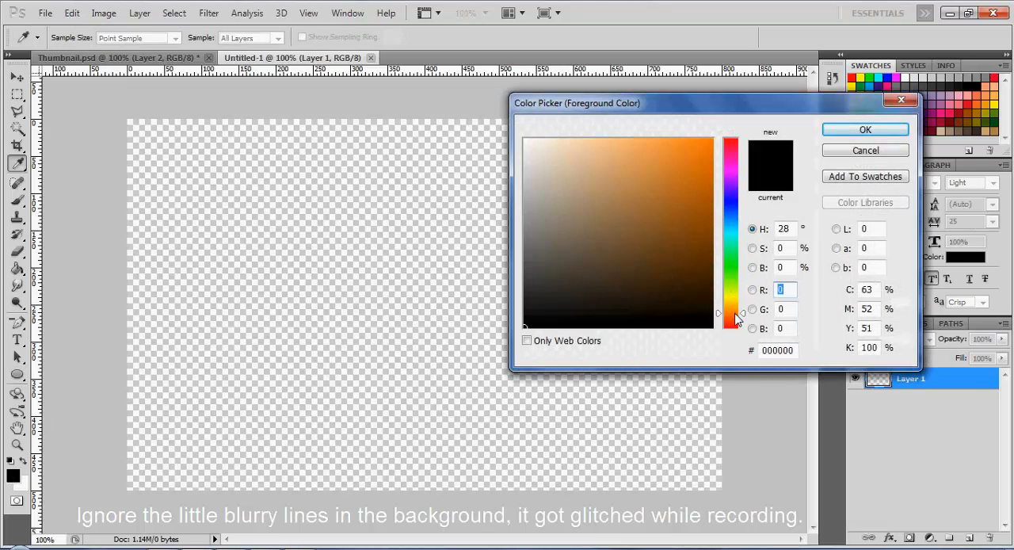
{"action": "left_click", "coordinate": [706, 145]}
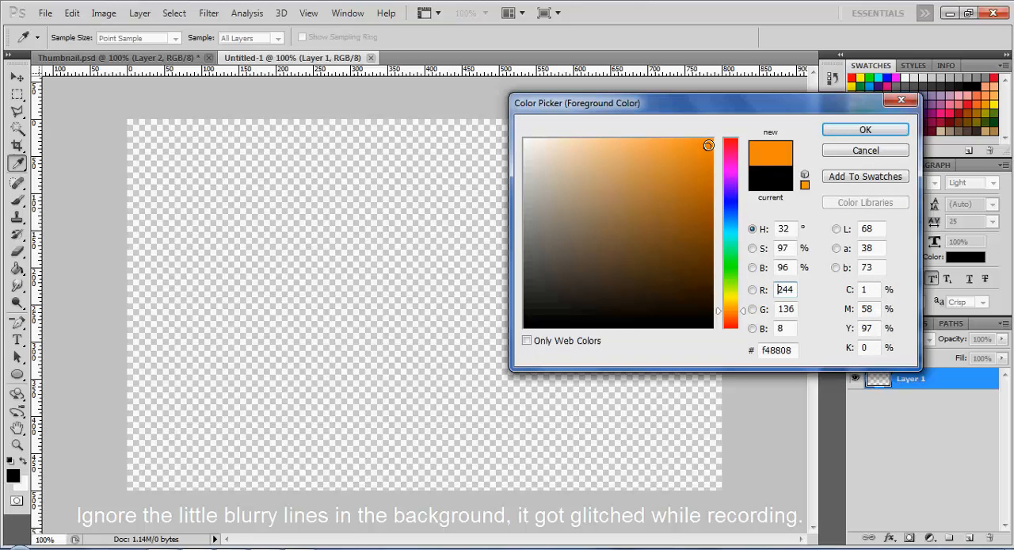
{"action": "left_click", "coordinate": [865, 130]}
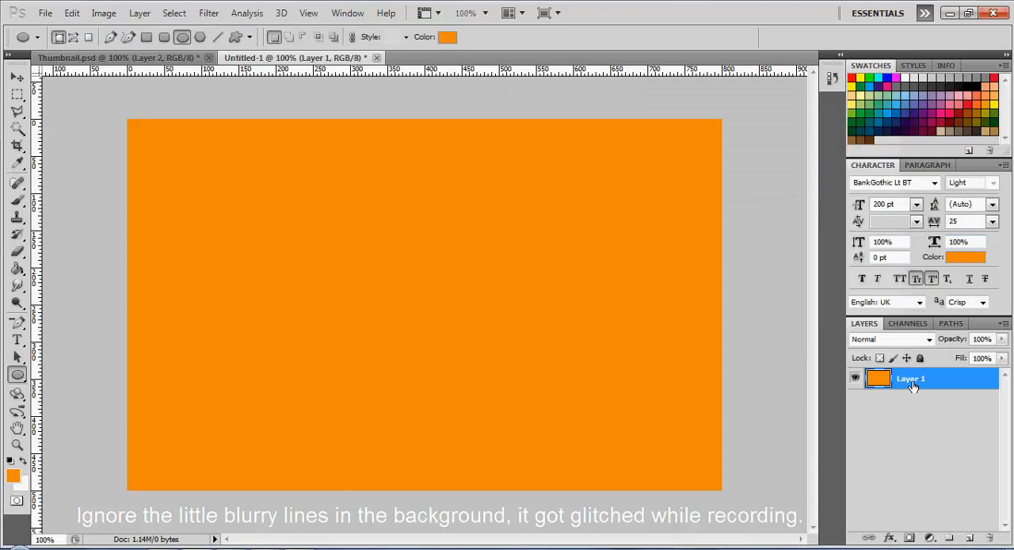
Make the orange layer the Background and name the new empty layer 'Circle'
{"action": "double_click", "coordinate": [911, 377]}
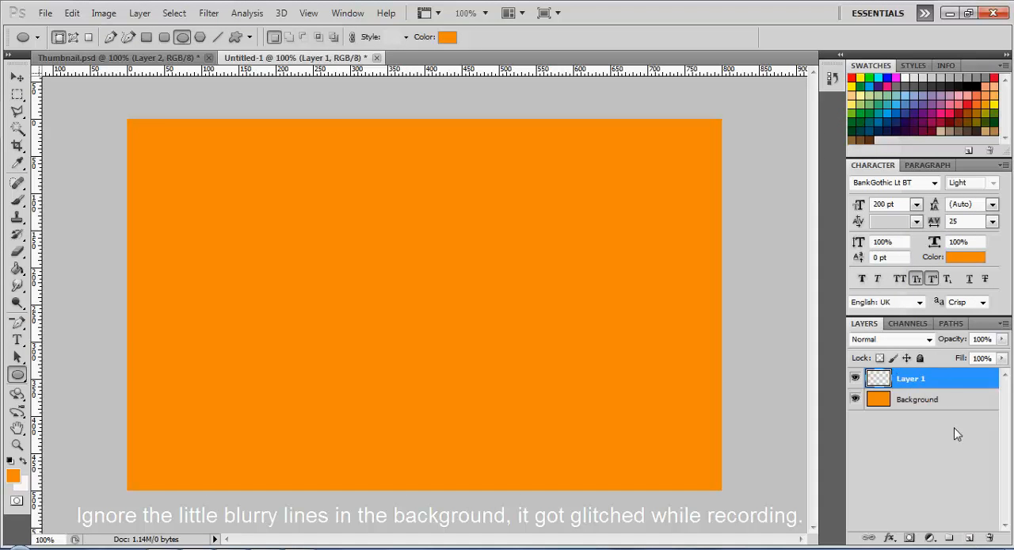
{"action": "double_click", "coordinate": [909, 377]}
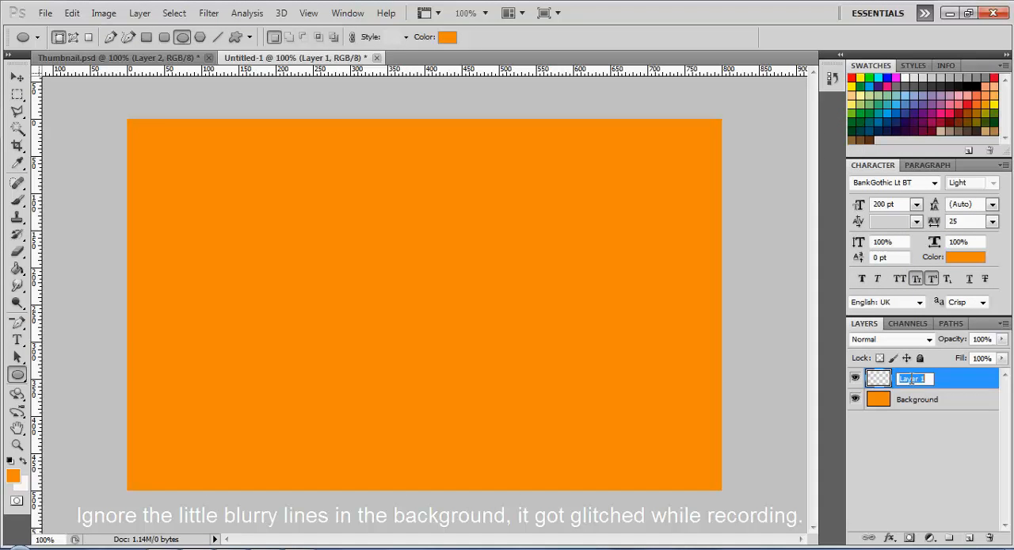
{"action": "type", "text": "Circle"}
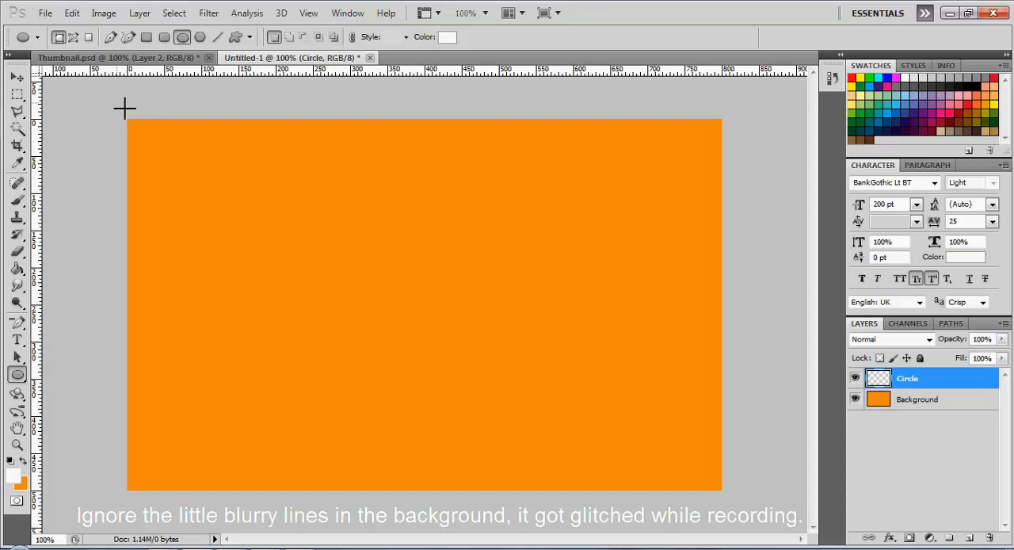
Draw a white circle shape with no preset style centred on the Circle layer
{"action": "left_click_drag", "start_coordinate": [123, 107], "coordinate": [475, 463]}
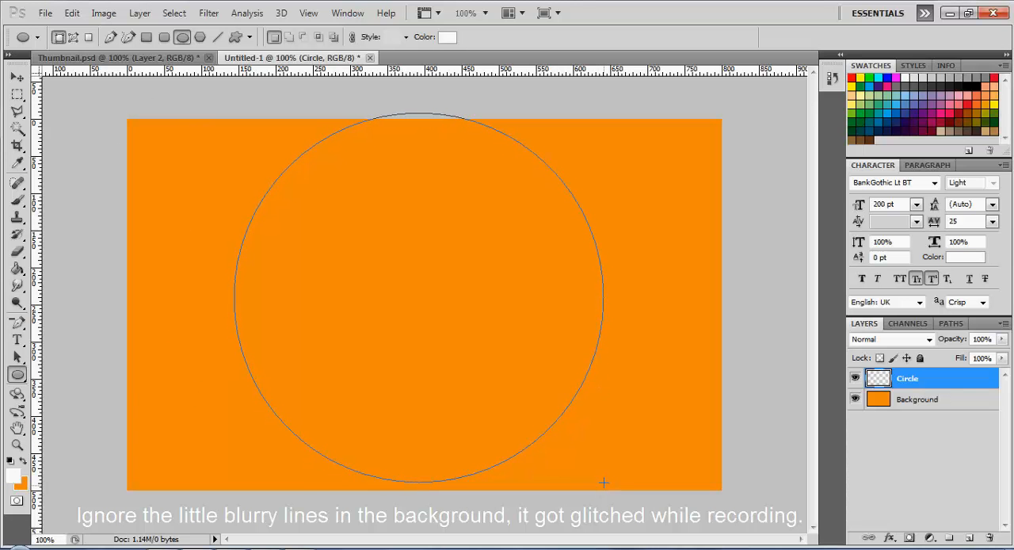
{"action": "left_click", "coordinate": [887, 339]}
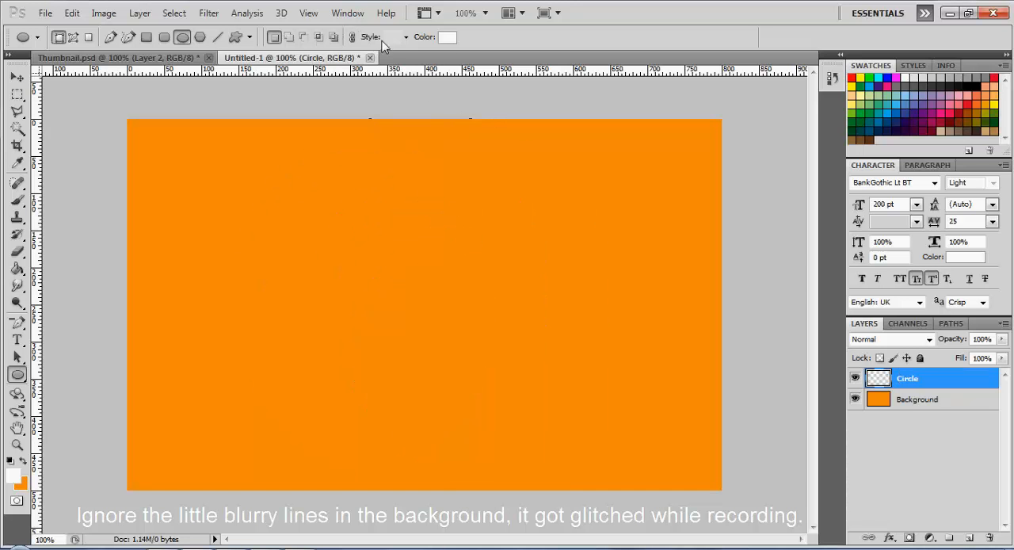
{"action": "mouse_move", "coordinate": [767, 254]}
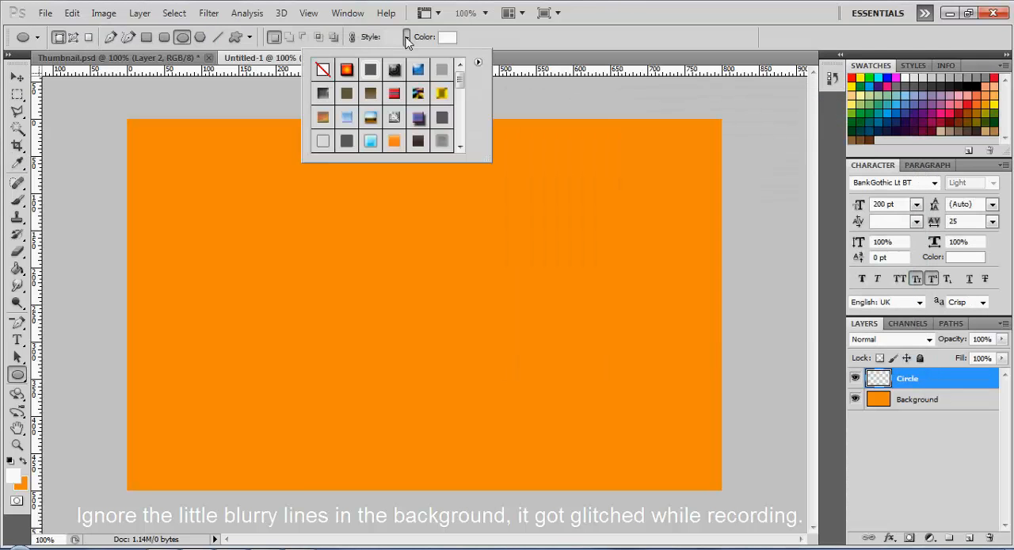
{"action": "left_click", "coordinate": [324, 70]}
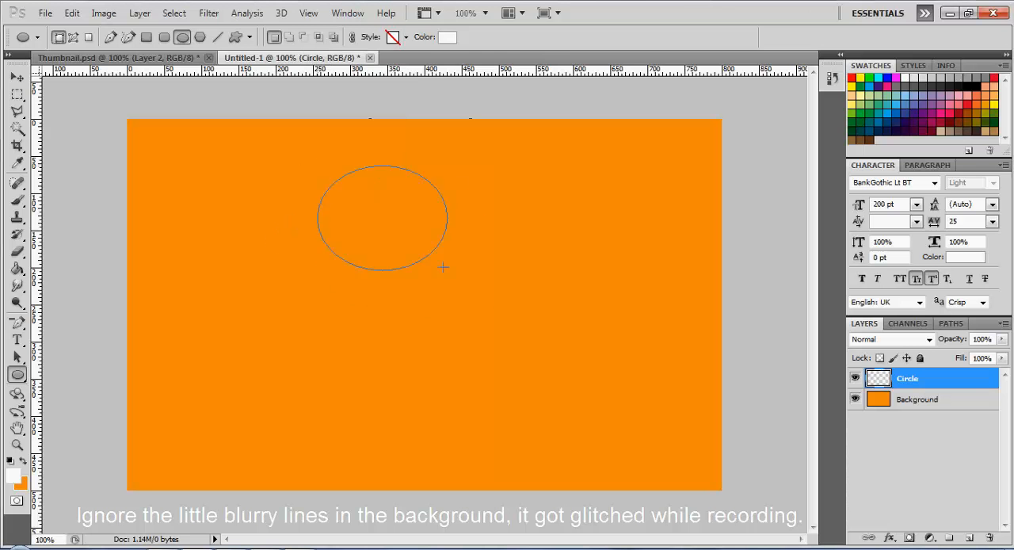
{"action": "left_click_drag", "start_coordinate": [442, 266], "coordinate": [589, 458]}
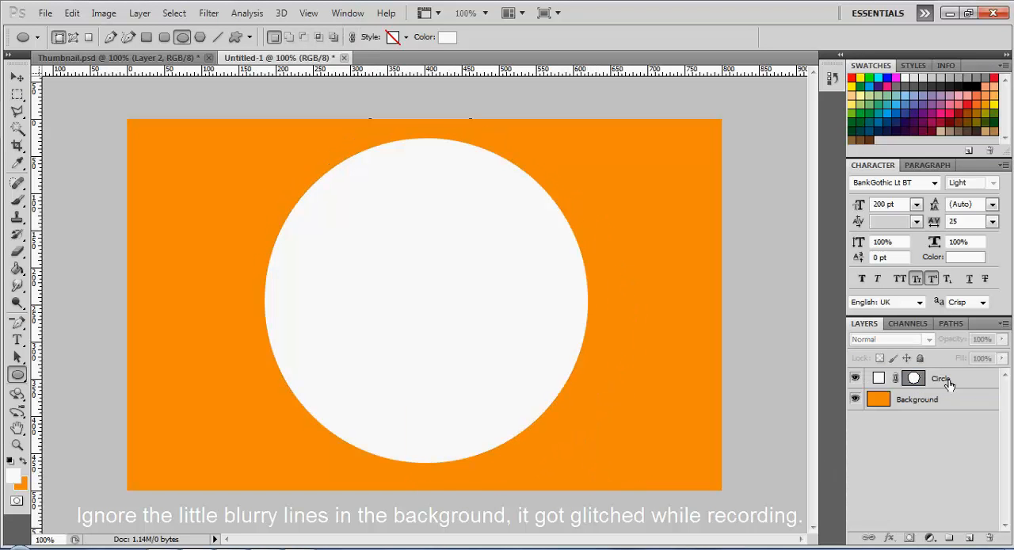
Scale the white circle up to cover most of the canvas, leaving an orange curve bottom-right
{"action": "left_click", "coordinate": [941, 377]}
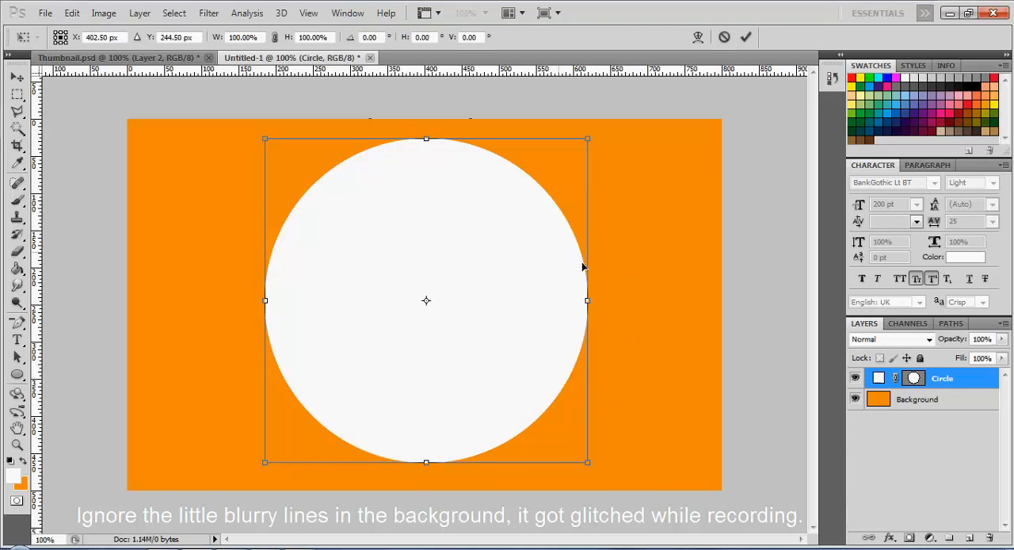
{"action": "left_click_drag", "start_coordinate": [426, 301], "coordinate": [228, 234]}
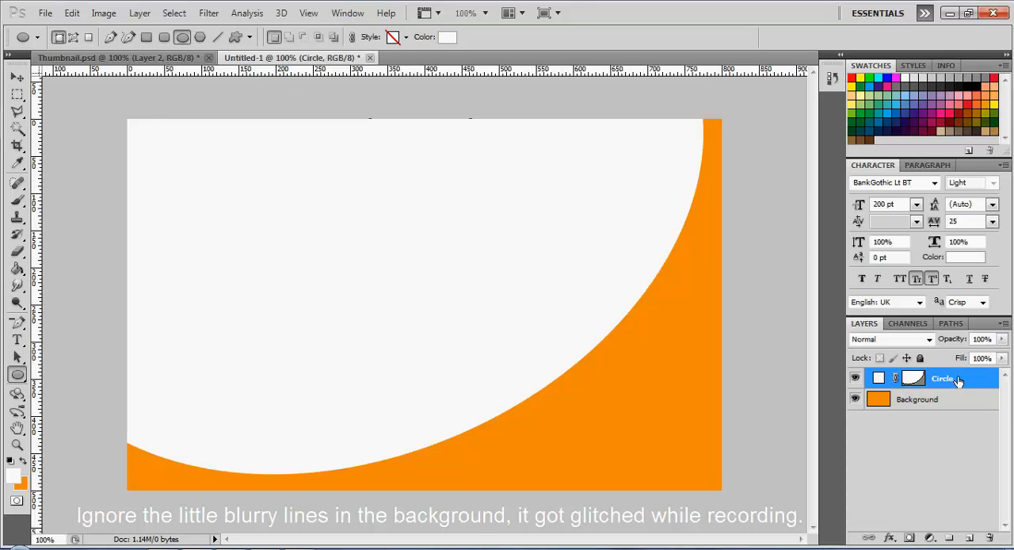
{"action": "mouse_move", "coordinate": [966, 383]}
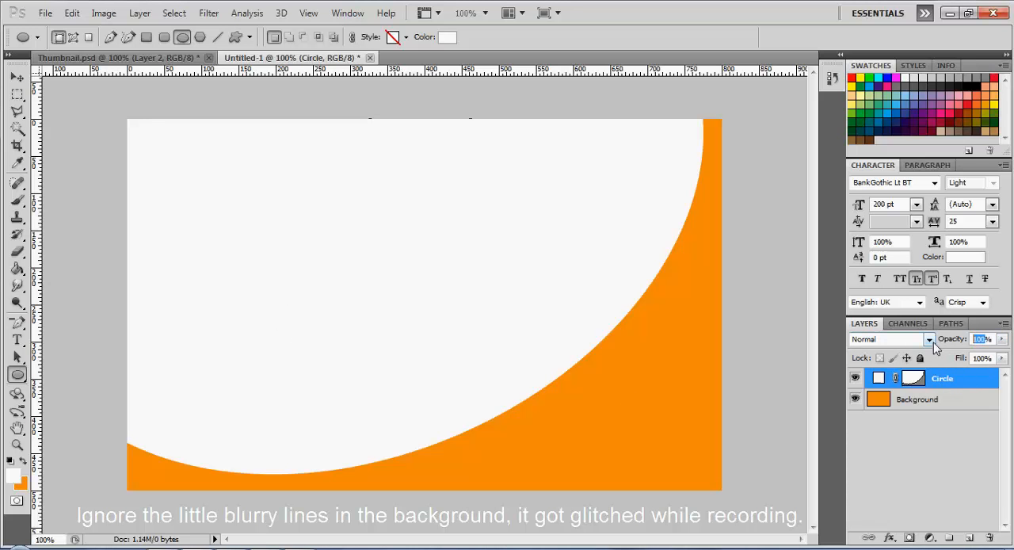
Drop the Circle layer to 29% opacity and tilt and stretch it into a soft light arc
{"action": "type", "text": "29"}
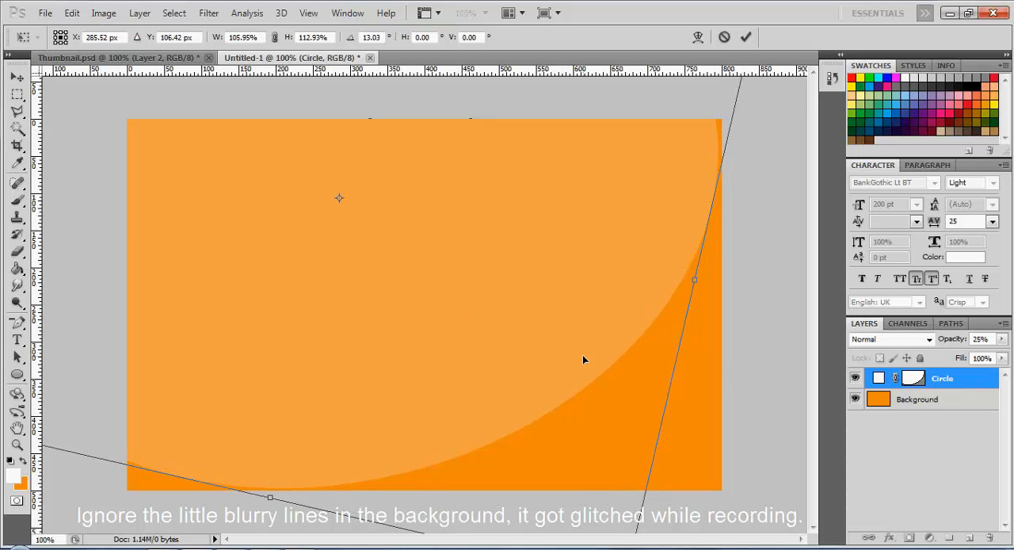
{"action": "left_click", "coordinate": [16, 373]}
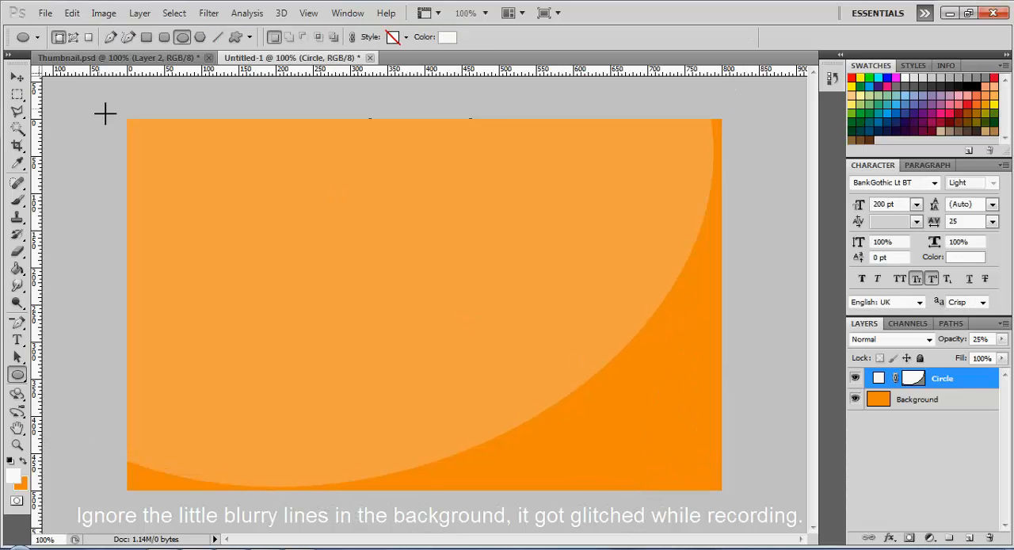
{"action": "left_click", "coordinate": [18, 76]}
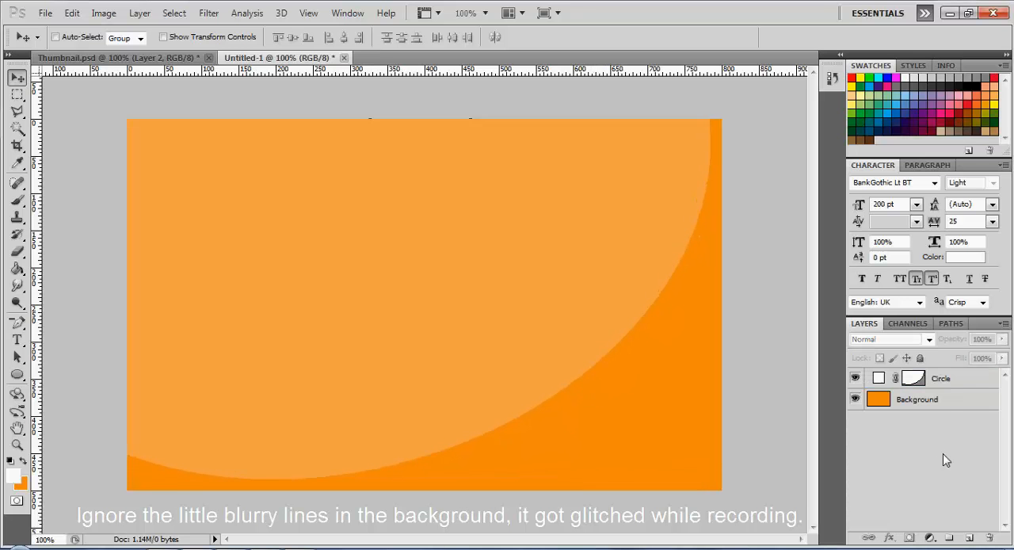
{"action": "left_click", "coordinate": [941, 377]}
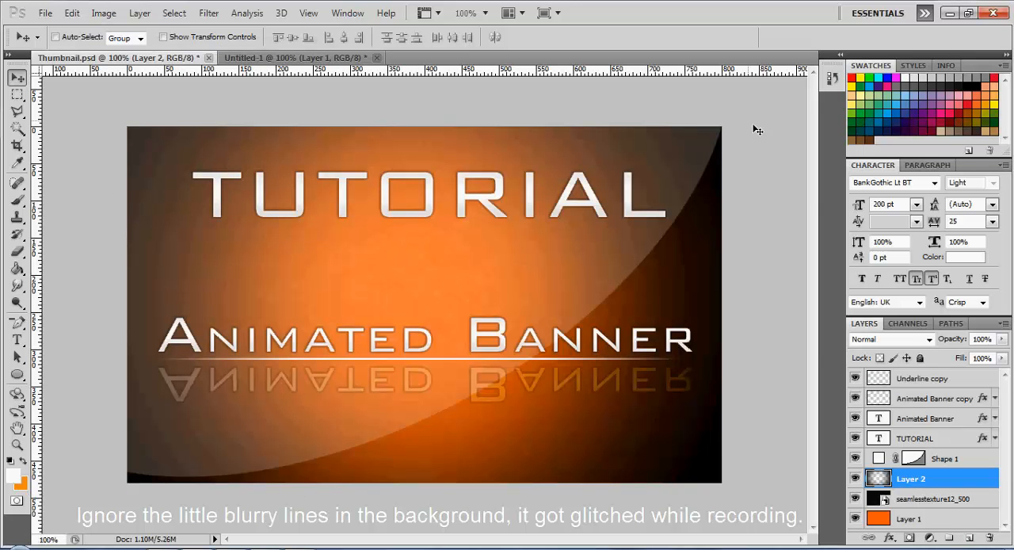
{"action": "mouse_move", "coordinate": [301, 92]}
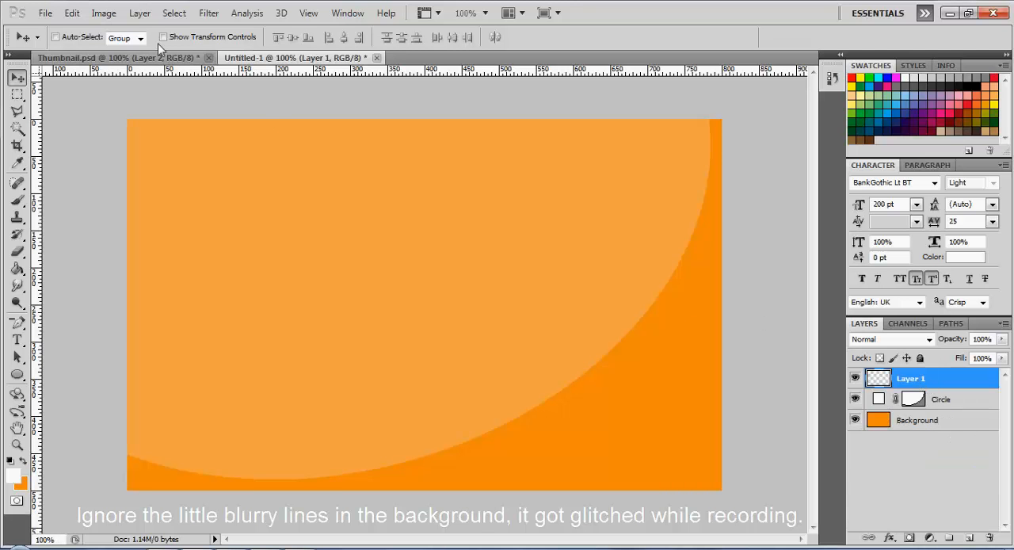
Add a new Layer 1 above Circle and fill it solid black
{"action": "left_click", "coordinate": [293, 57]}
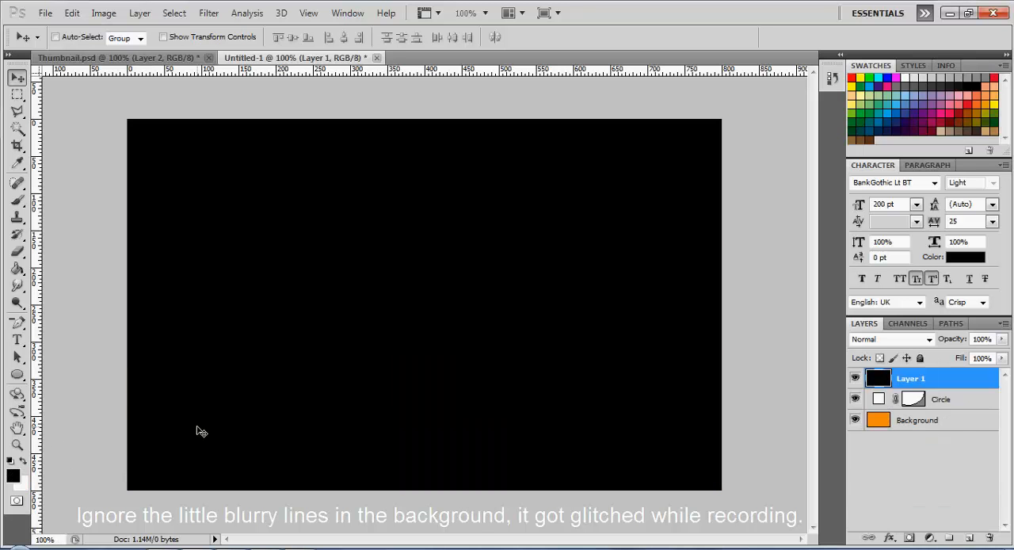
{"action": "mouse_move", "coordinate": [193, 431]}
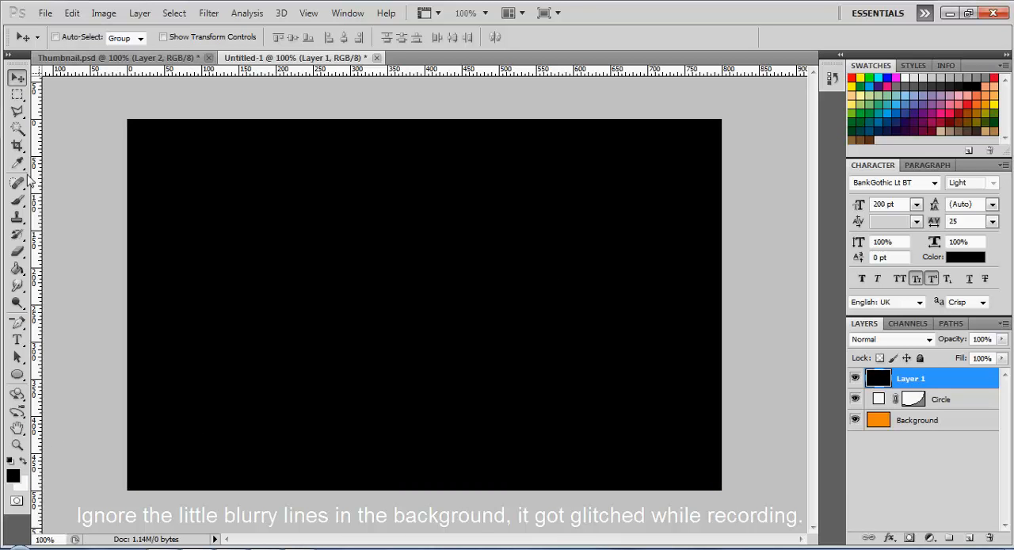
Erase the middle of the black layer with a 1000 px eraser to form a vignette
{"action": "left_click", "coordinate": [18, 250]}
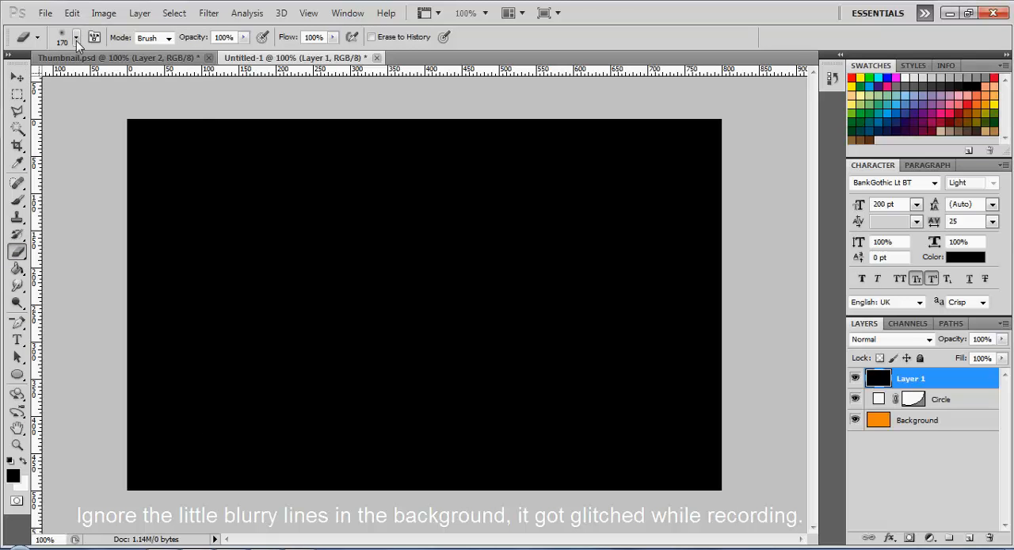
{"action": "left_click", "coordinate": [76, 37]}
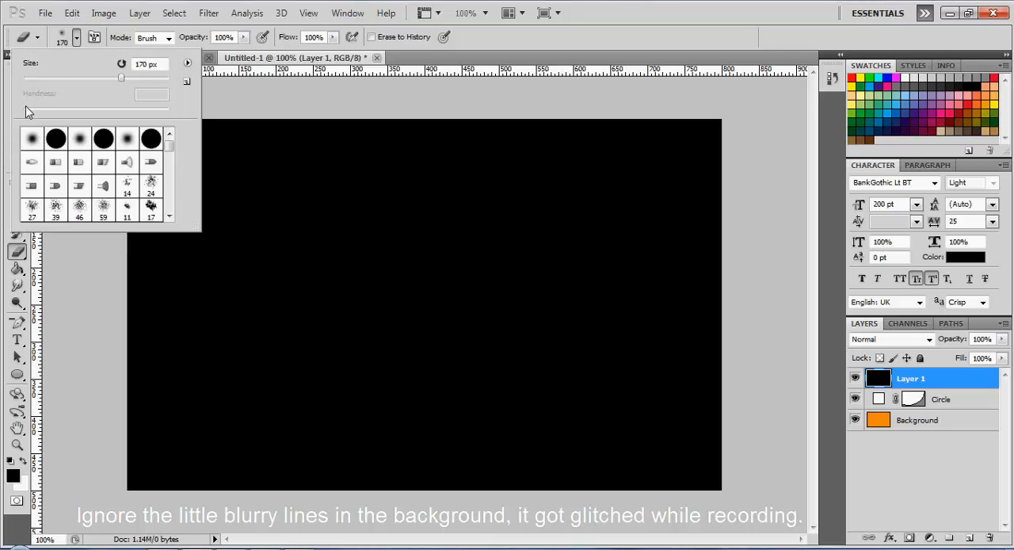
{"action": "left_click", "coordinate": [145, 63]}
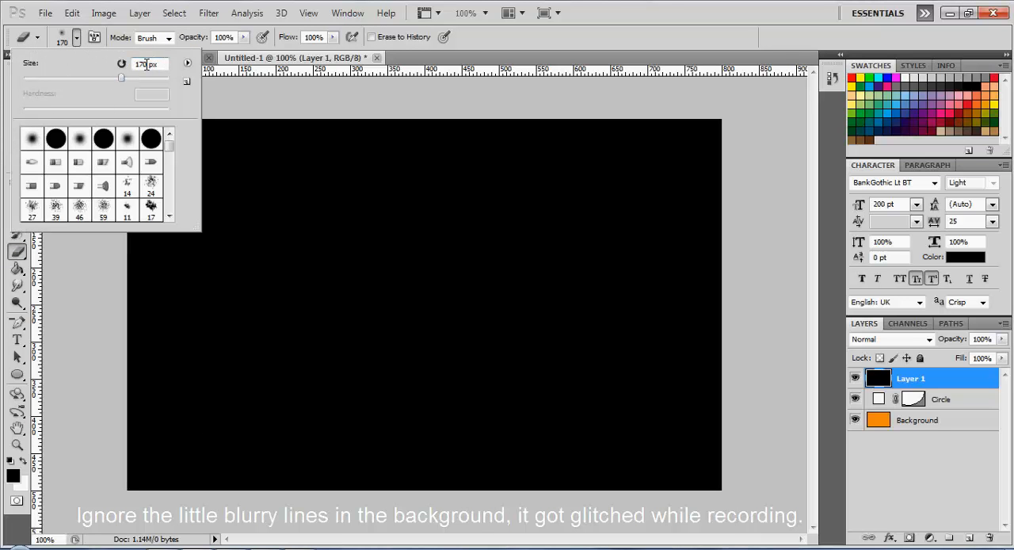
{"action": "type", "text": "1000"}
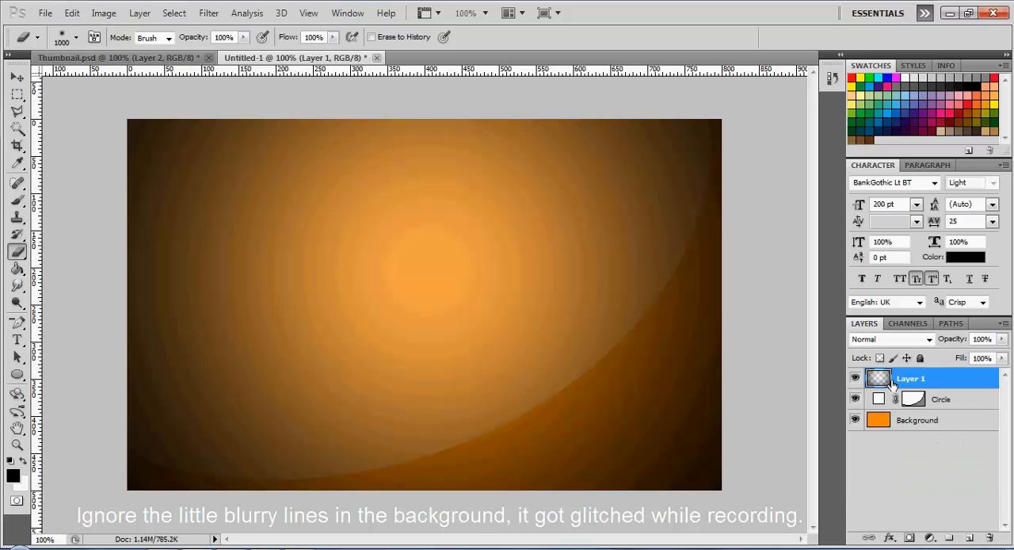
{"action": "left_click", "coordinate": [919, 420]}
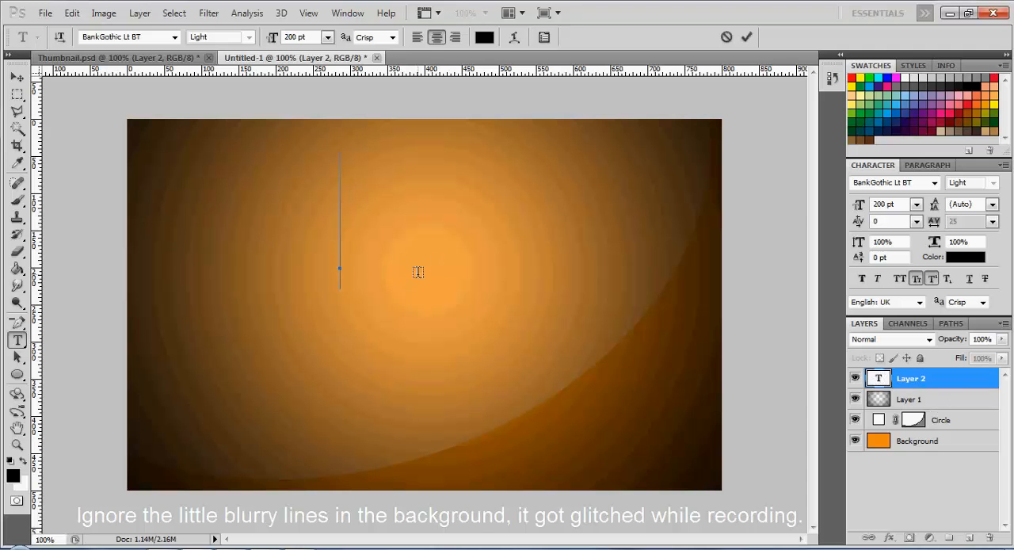
Enter 'TUTORIAL' in Blue Highway 250 pt across the top of the canvas
{"action": "type", "text": "TUTORIAL"}
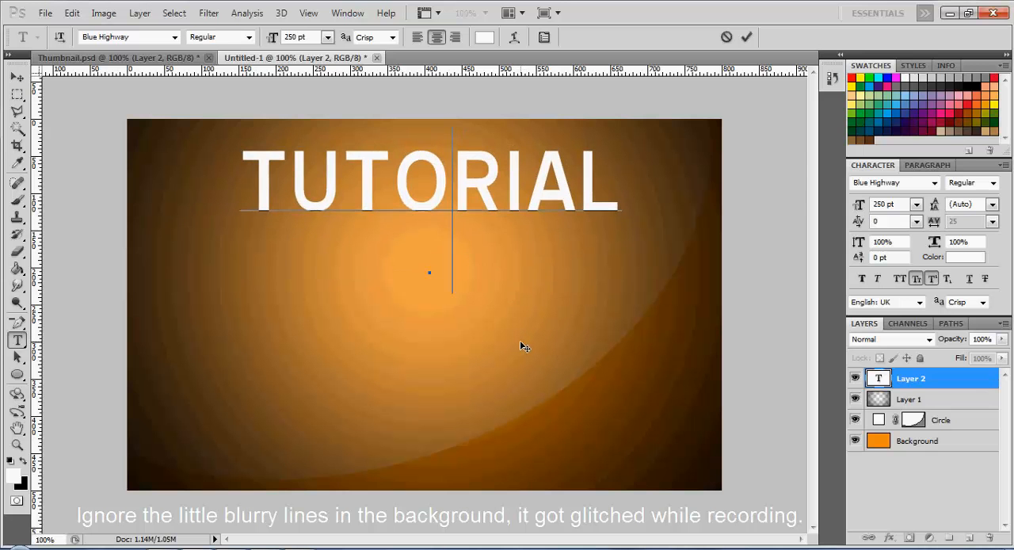
{"action": "right_click", "coordinate": [910, 377]}
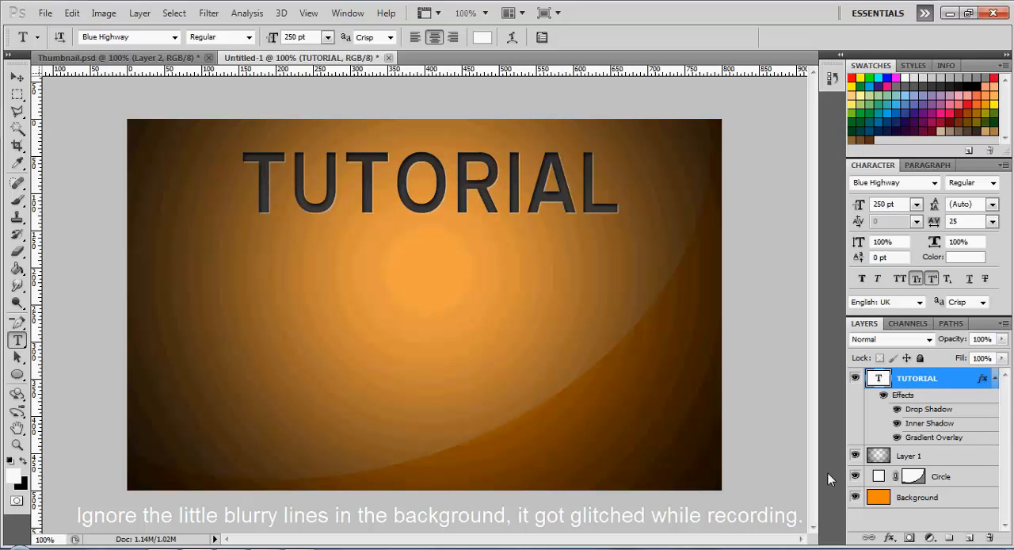
Give TUTORIAL a drop shadow and a metallic gradient overlay in Layer Style
{"action": "right_click", "coordinate": [915, 377]}
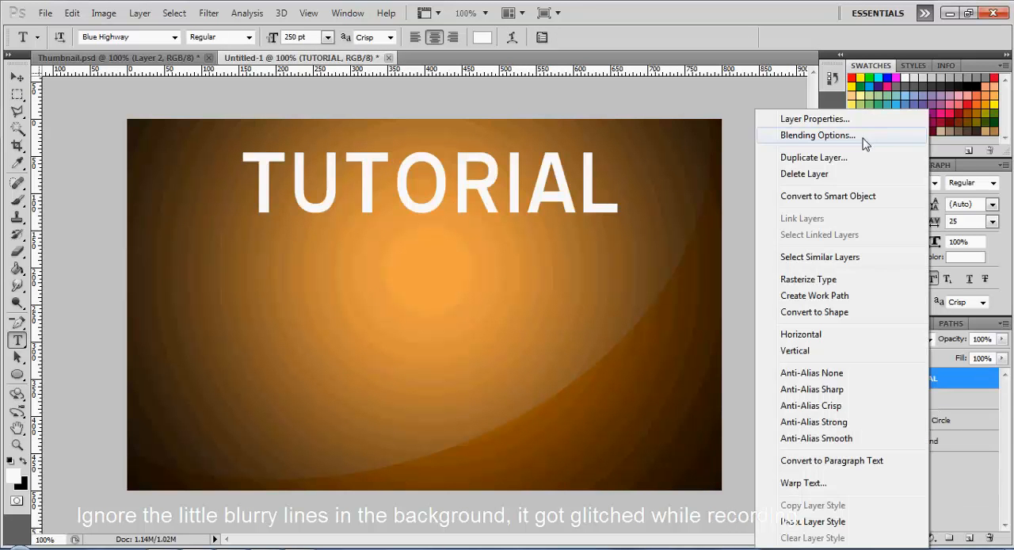
{"action": "left_click", "coordinate": [817, 135]}
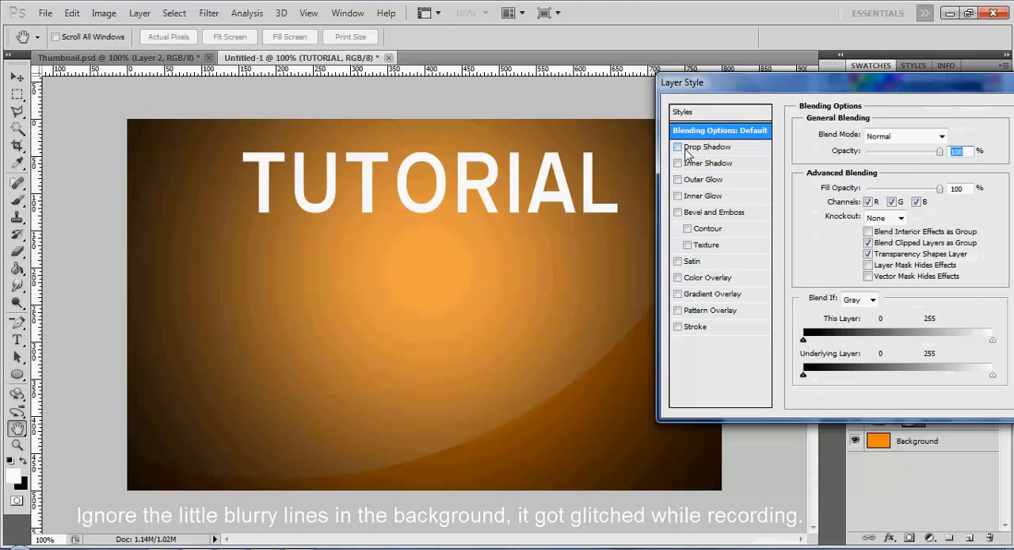
{"action": "left_click", "coordinate": [678, 146]}
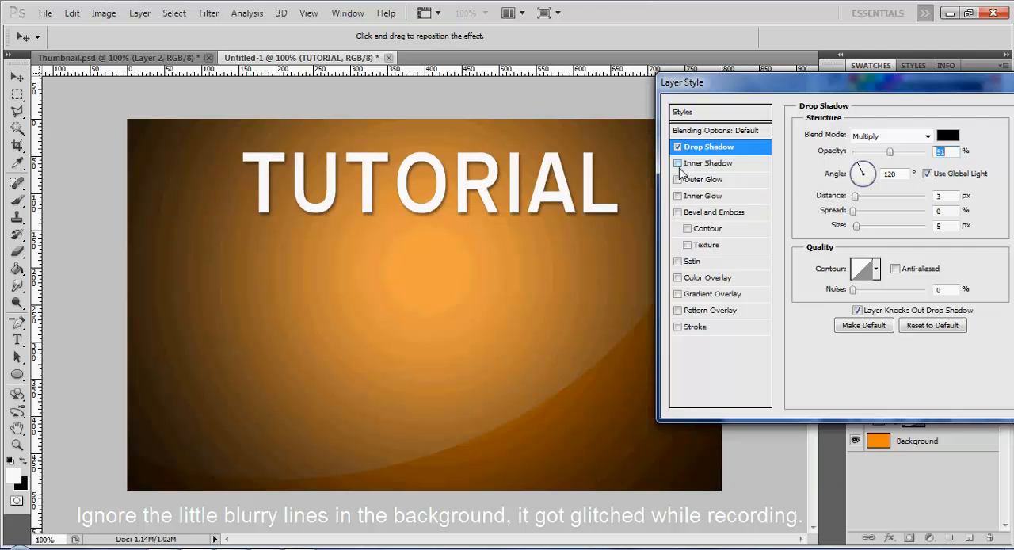
{"action": "left_click", "coordinate": [678, 261]}
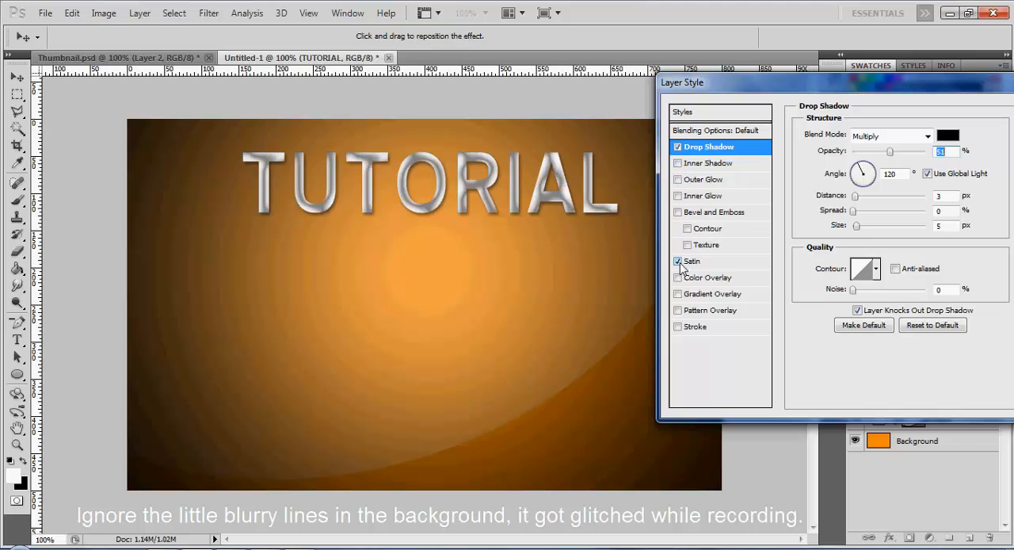
{"action": "left_click", "coordinate": [678, 262]}
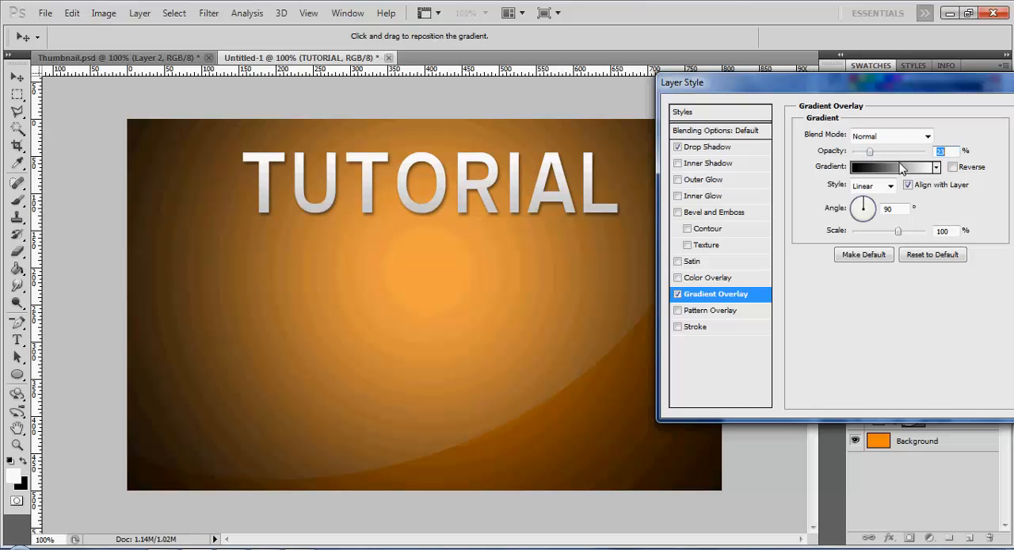
Test and disable the orange colour overlay and pattern, then add a low-opacity stroke outline
{"action": "left_click", "coordinate": [935, 166]}
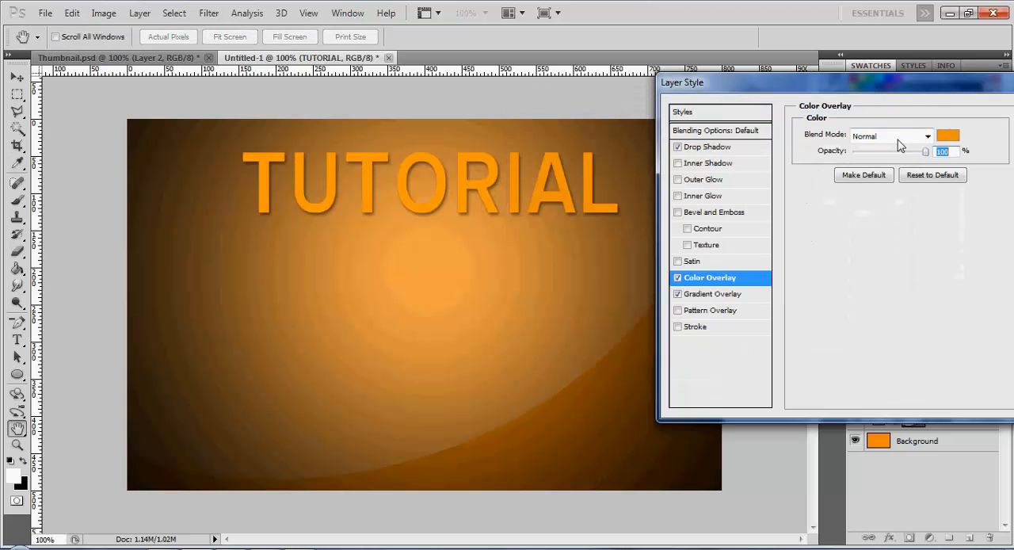
{"action": "left_click_drag", "start_coordinate": [926, 150], "coordinate": [881, 151]}
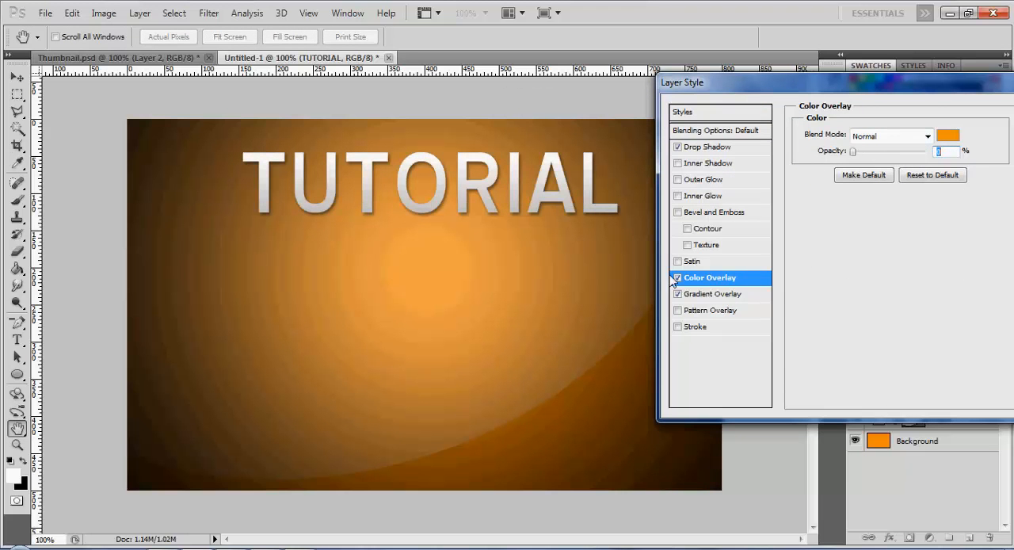
{"action": "left_click", "coordinate": [678, 277]}
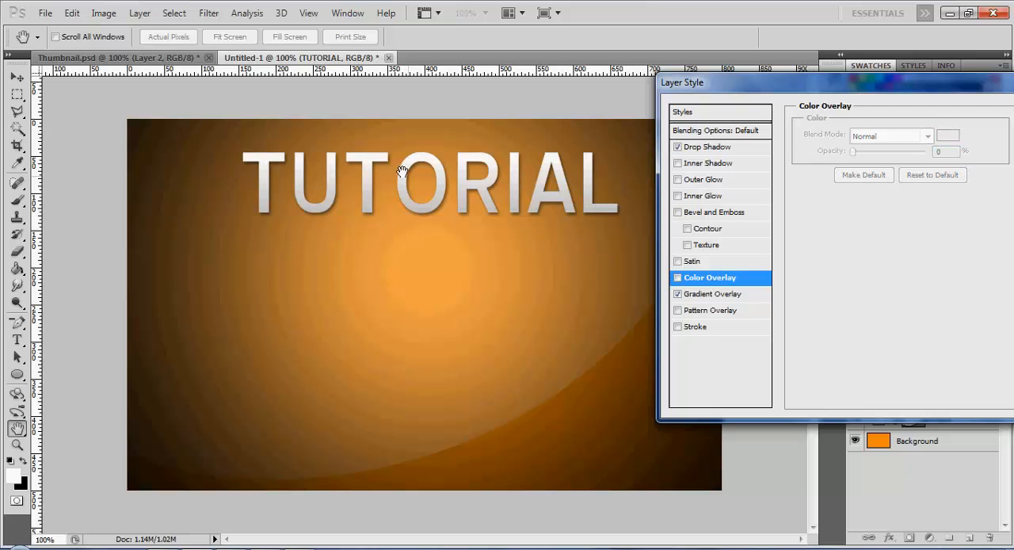
{"action": "left_click", "coordinate": [713, 294]}
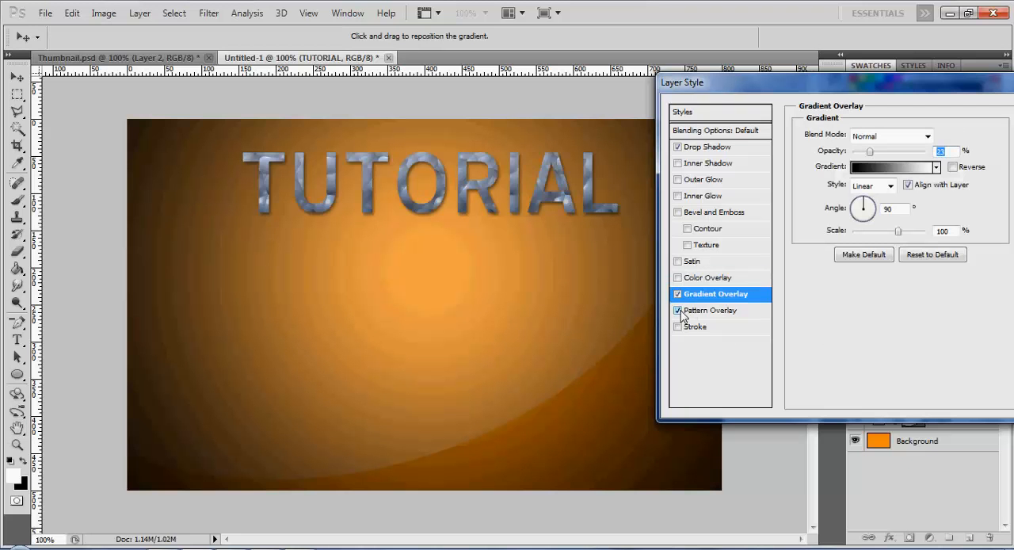
{"action": "left_click", "coordinate": [694, 325]}
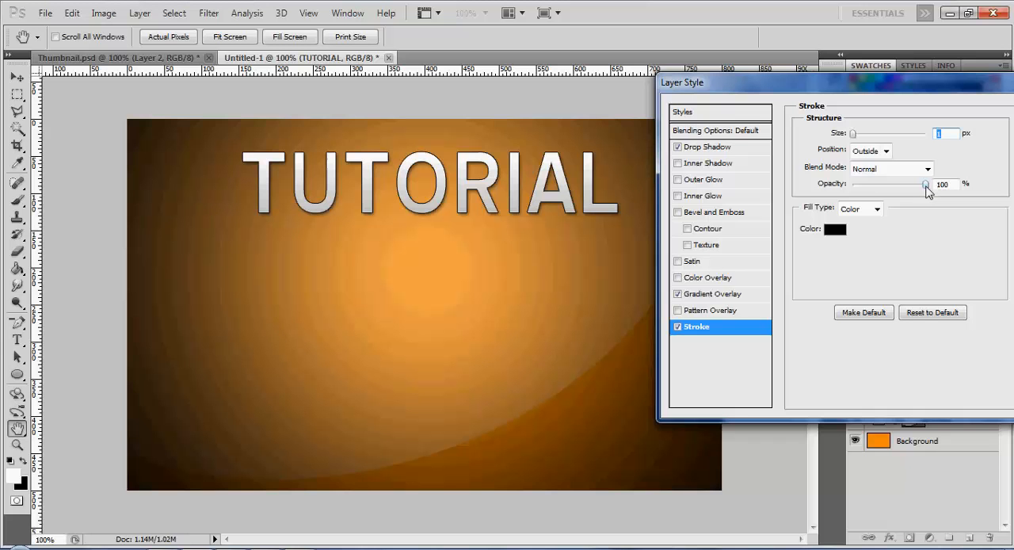
{"action": "left_click_drag", "start_coordinate": [927, 184], "coordinate": [872, 184]}
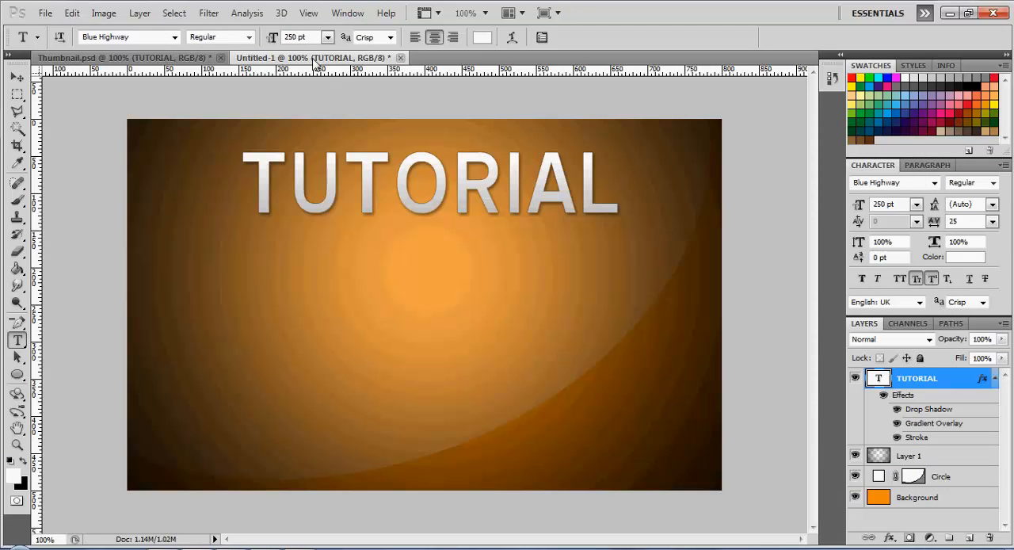
Select the TUTORIAL text layer and copy its layer style from the context menu
{"action": "right_click", "coordinate": [915, 377]}
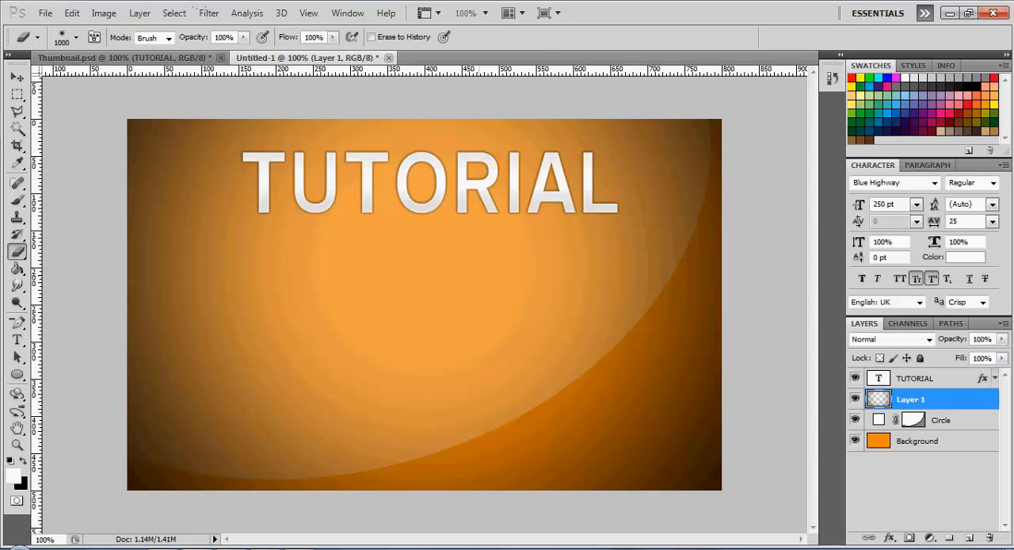
{"action": "left_click", "coordinate": [916, 377]}
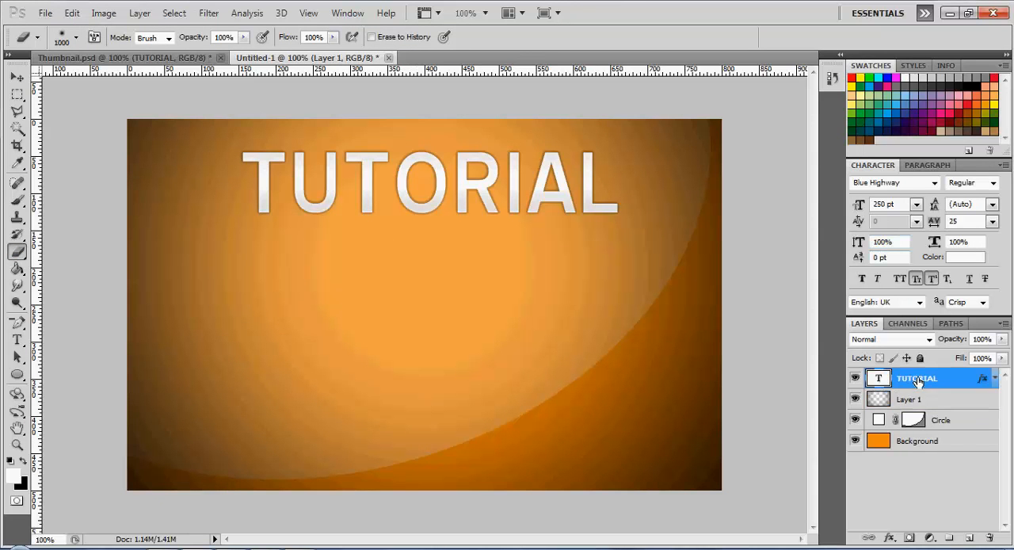
{"action": "right_click", "coordinate": [918, 377]}
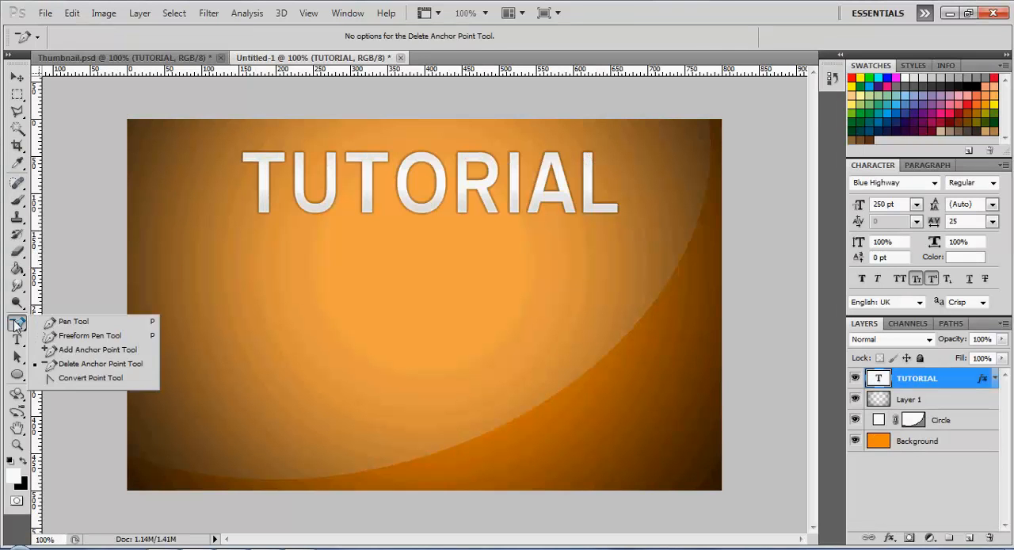
Draw a thin rectangle bar just below TUTORIAL on a new Shape 1 layer and select that layer
{"action": "left_click", "coordinate": [15, 95]}
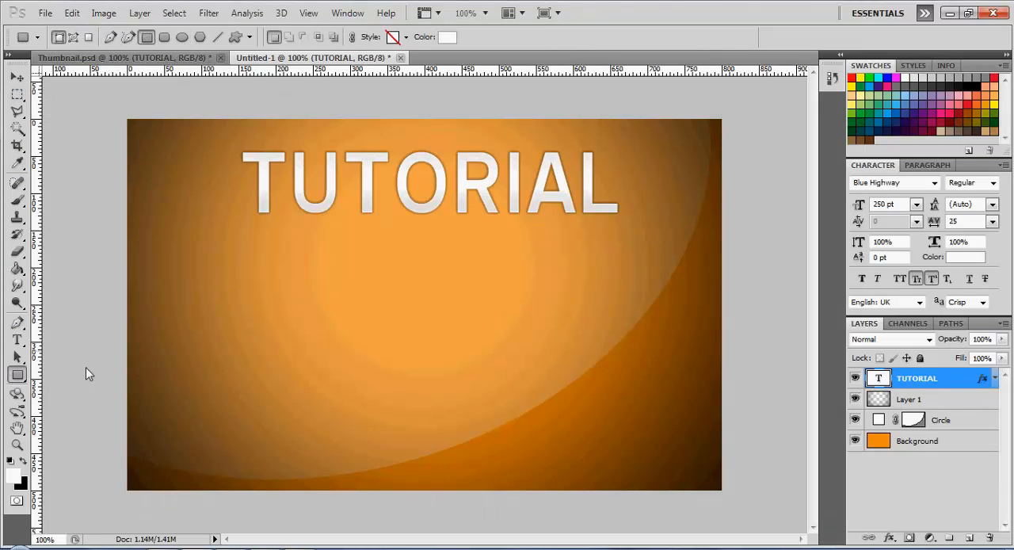
{"action": "left_click_drag", "start_coordinate": [269, 252], "coordinate": [640, 254]}
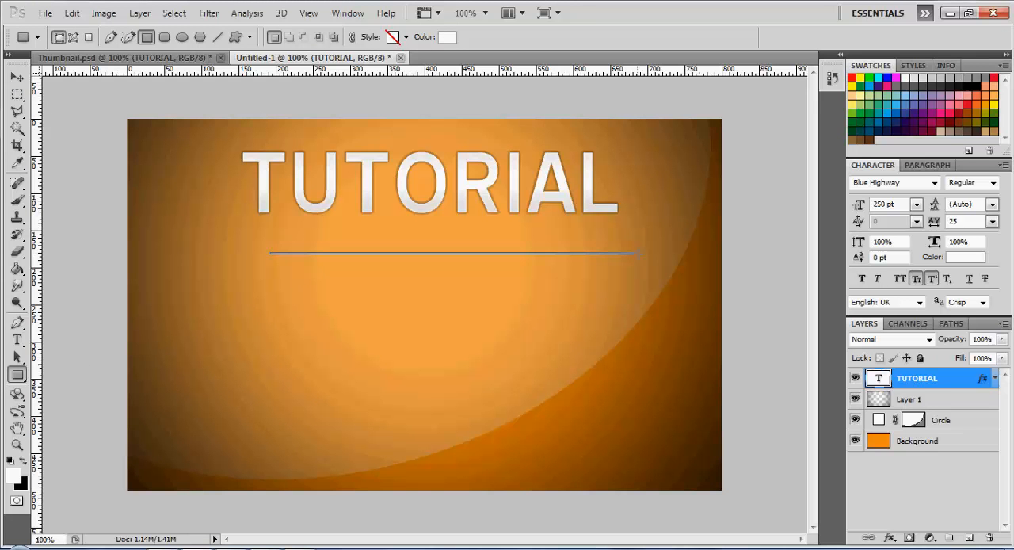
{"action": "left_click_drag", "start_coordinate": [269, 252], "coordinate": [641, 252]}
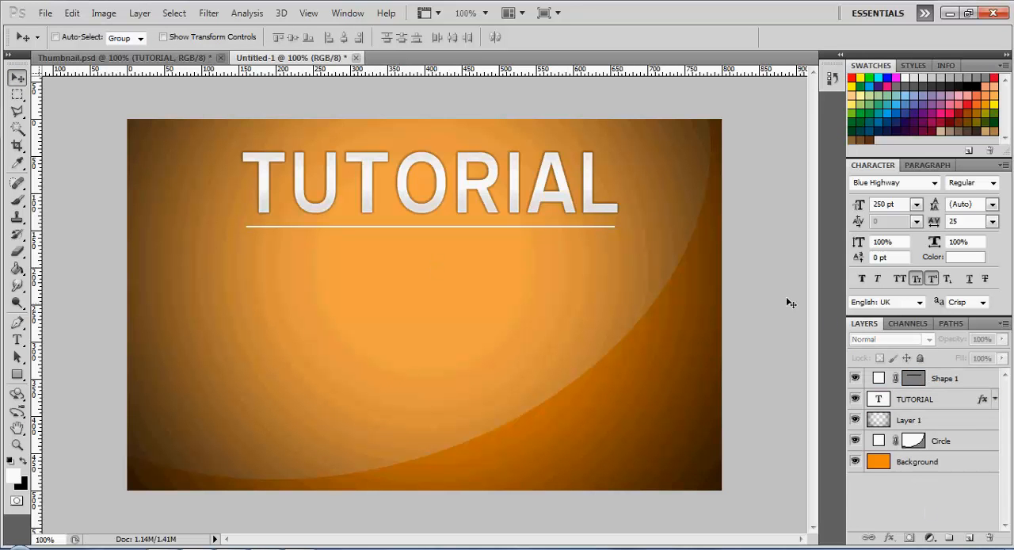
{"action": "left_click", "coordinate": [944, 377]}
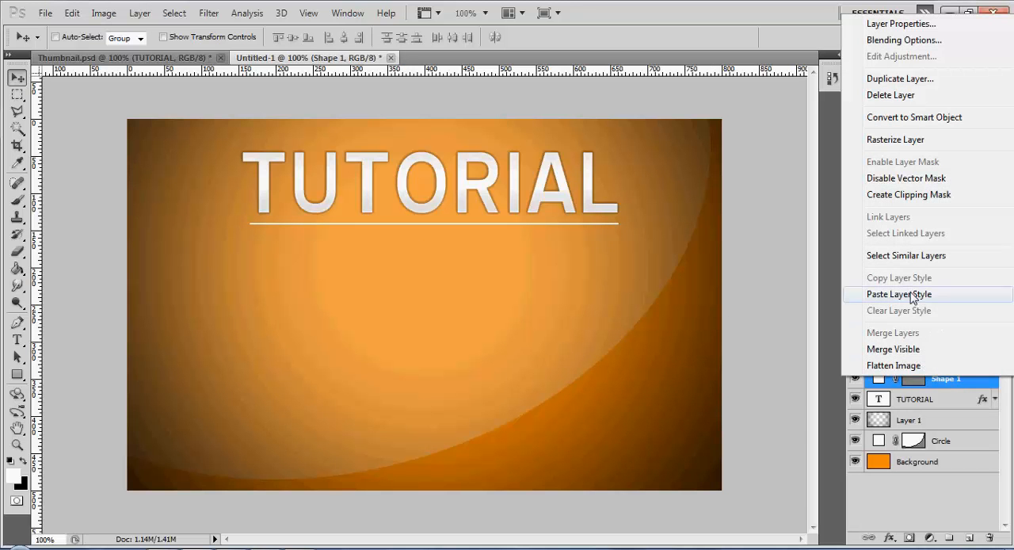
Paste the TUTORIAL style onto the underline, rasterize it and motion-blur it by about 123 px
{"action": "left_click", "coordinate": [916, 398]}
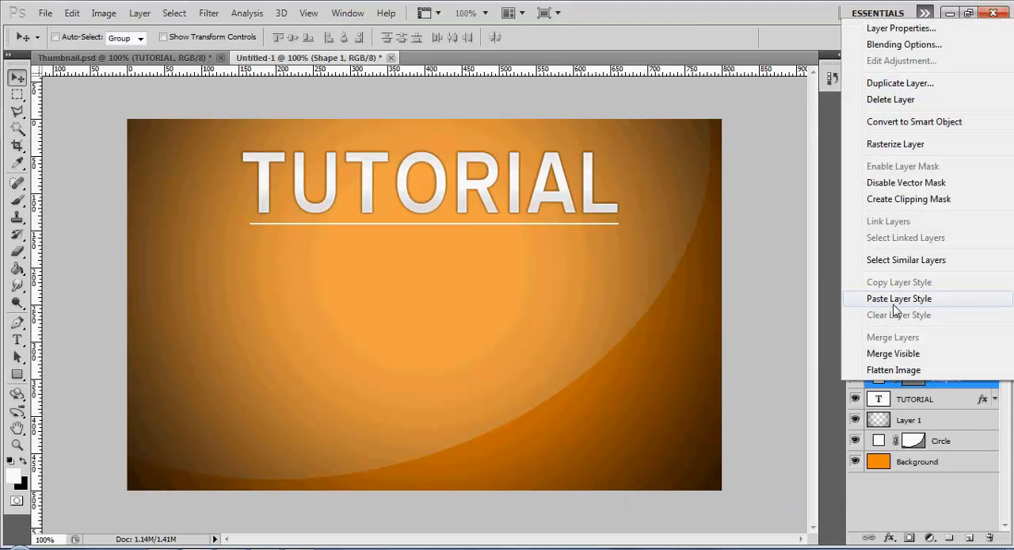
{"action": "left_click", "coordinate": [900, 297]}
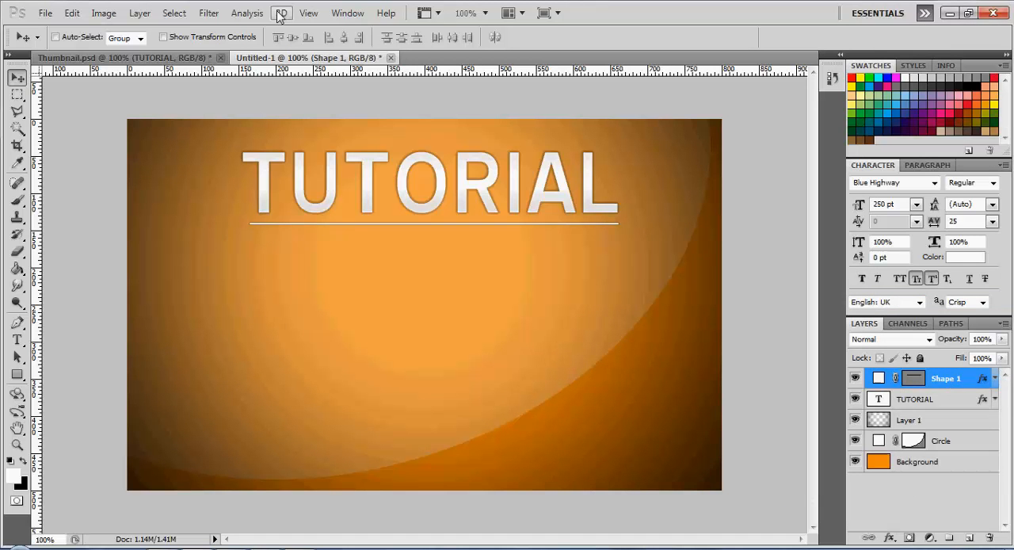
{"action": "left_click", "coordinate": [209, 12]}
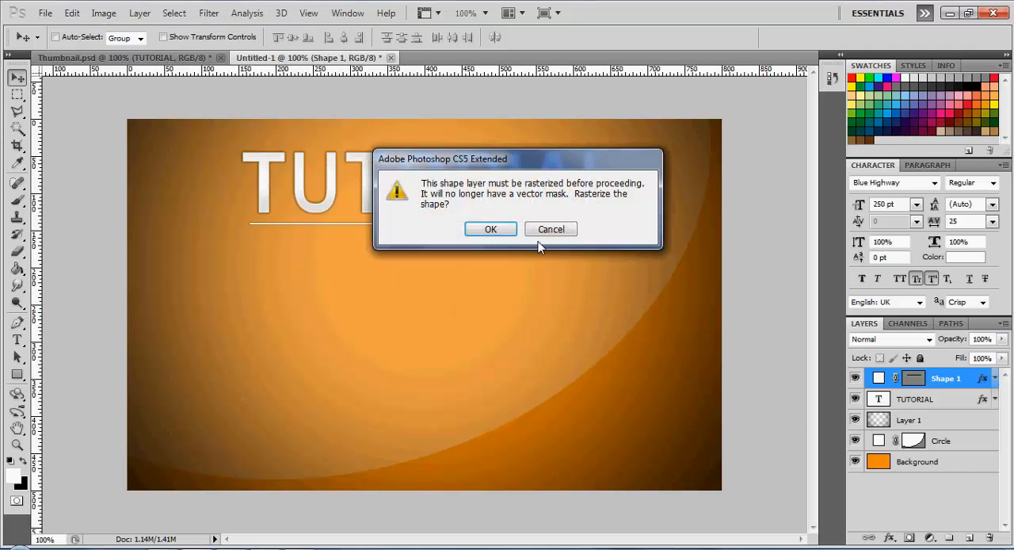
{"action": "left_click", "coordinate": [489, 228]}
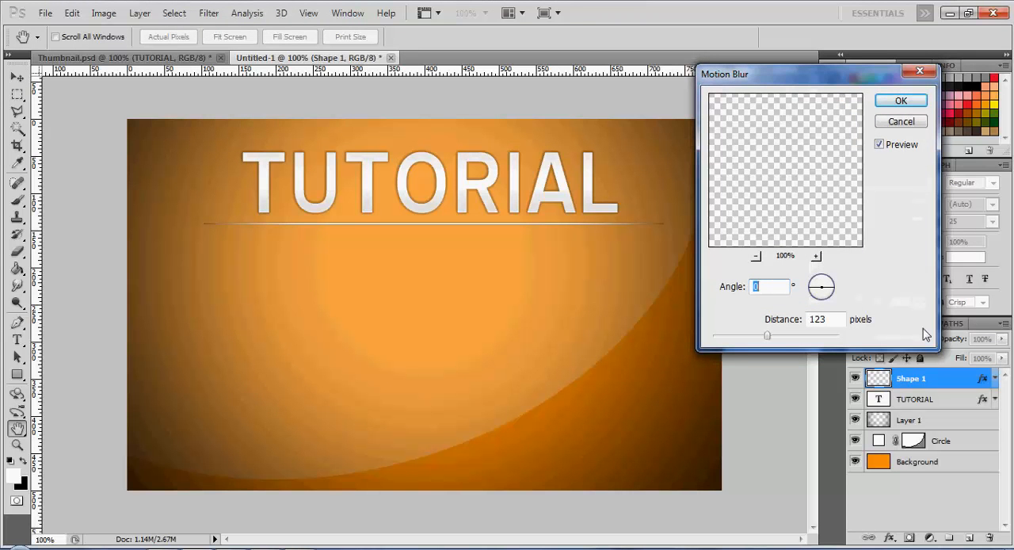
{"action": "left_click_drag", "start_coordinate": [767, 335], "coordinate": [789, 336]}
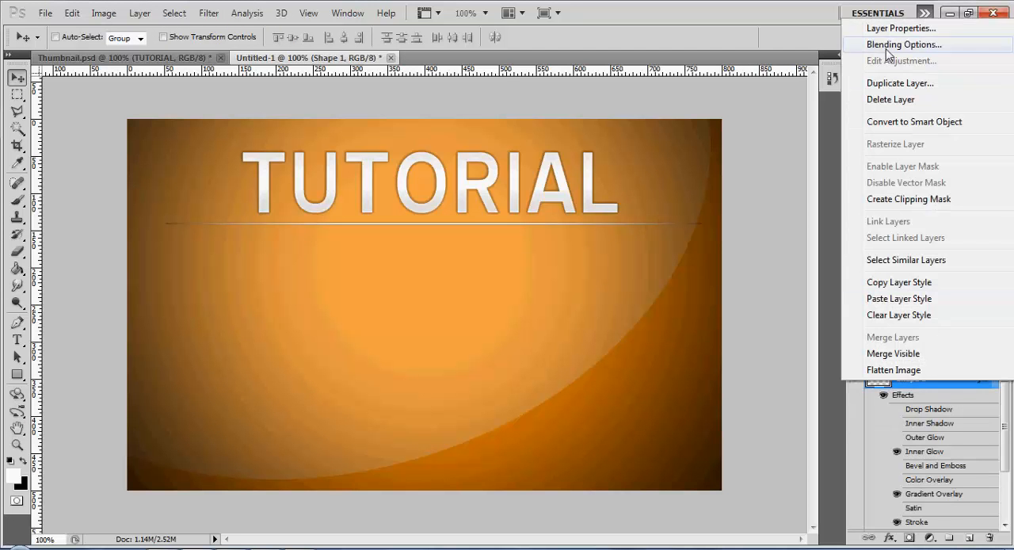
Review the underline's Gradient Overlay in its Blending Options and confirm
{"action": "left_click", "coordinate": [903, 45]}
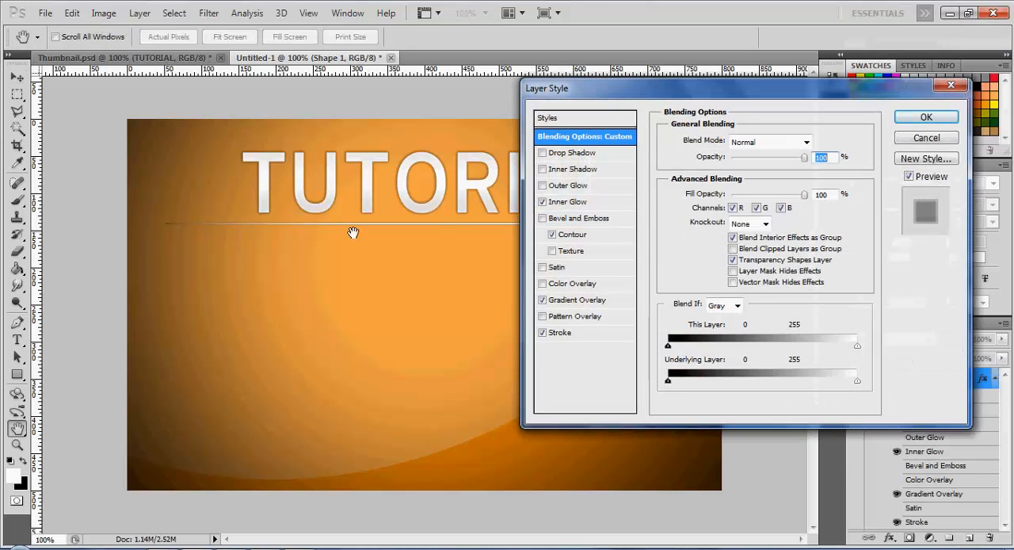
{"action": "left_click", "coordinate": [579, 299]}
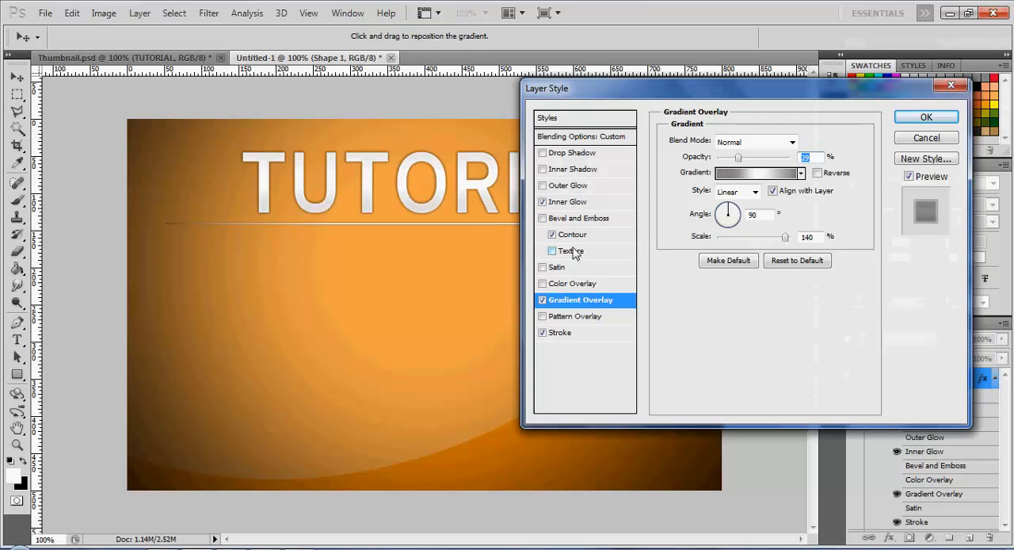
{"action": "left_click", "coordinate": [561, 333]}
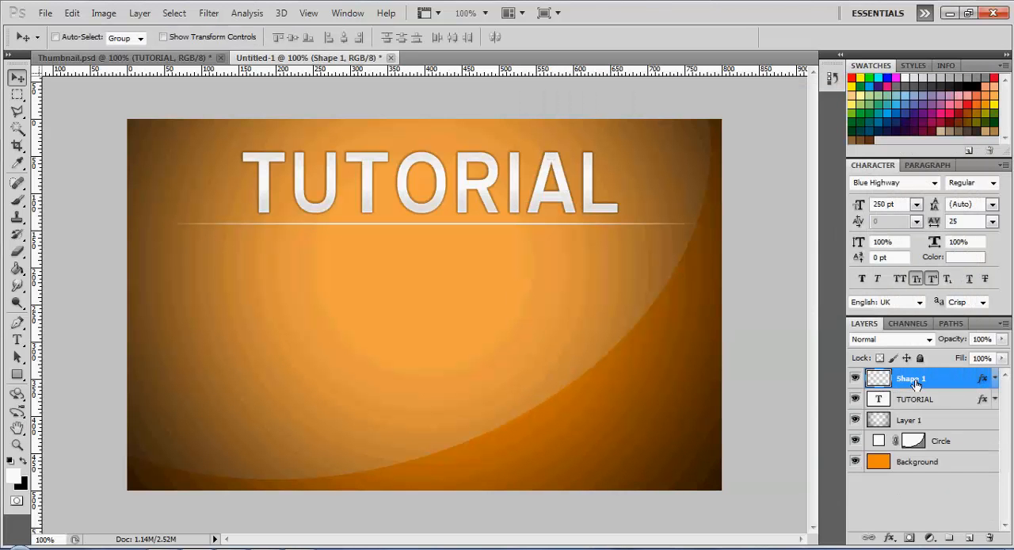
Rename the Shape 1 layer to 'Underline' and return to the TUTORIAL layer
{"action": "double_click", "coordinate": [911, 377]}
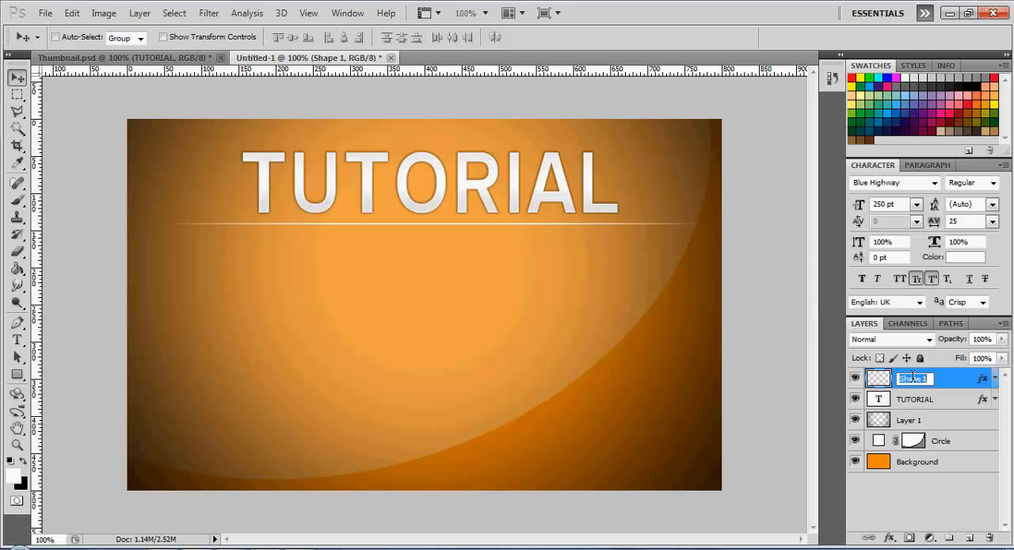
{"action": "type", "text": "Underline"}
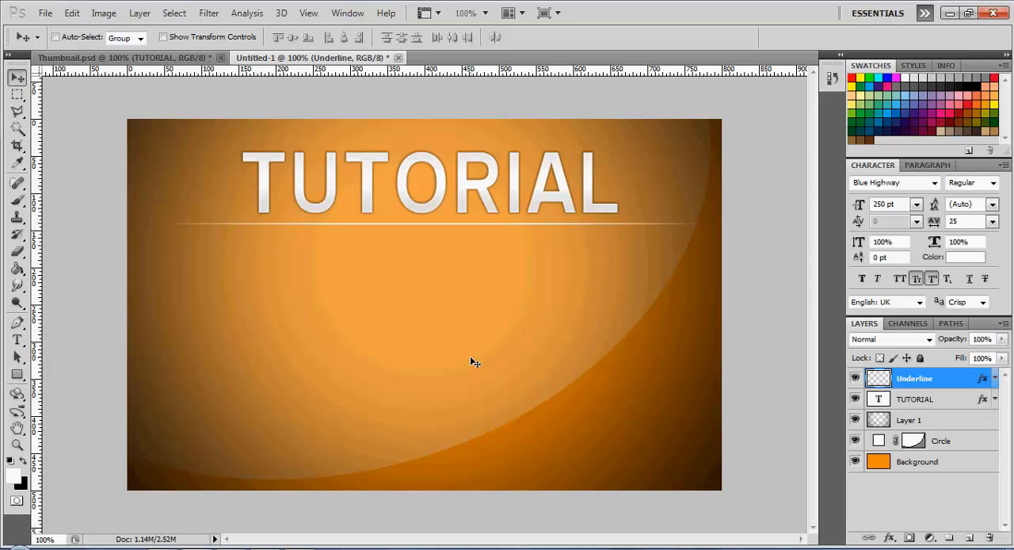
{"action": "left_click", "coordinate": [915, 398]}
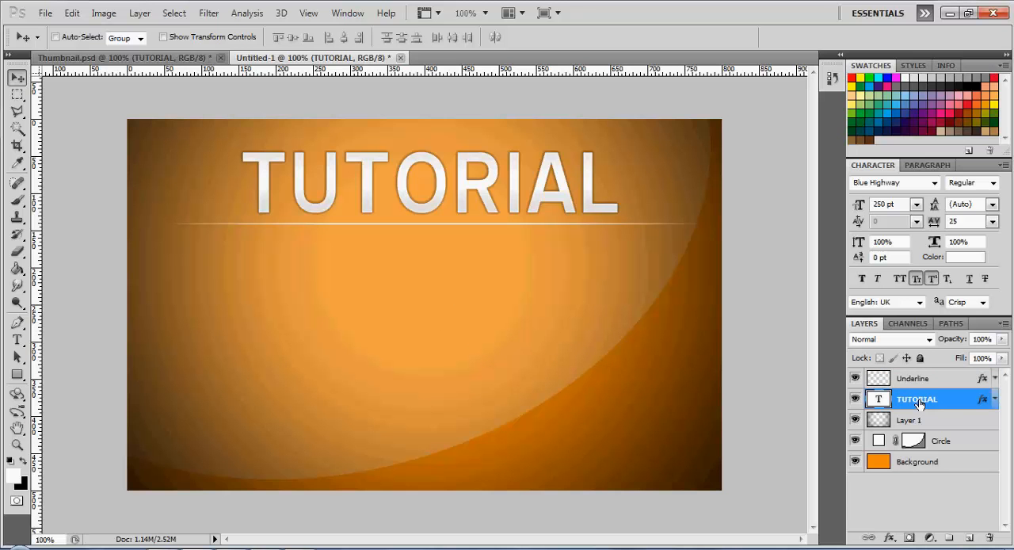
Duplicate the TUTORIAL layer with Ctrl+J and flip the copy vertically beneath the text
{"action": "key", "text": "ctrl+j"}
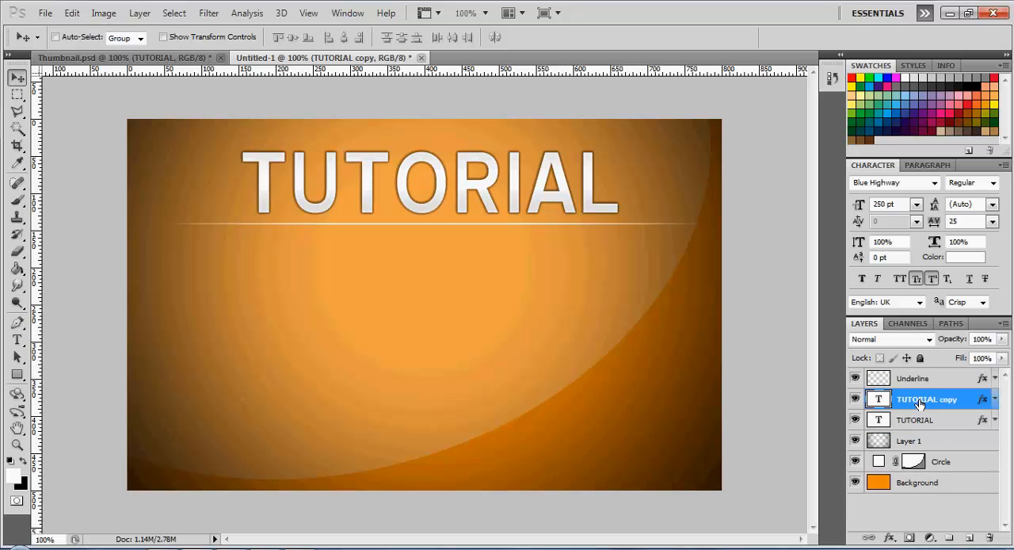
{"action": "mouse_move", "coordinate": [922, 409]}
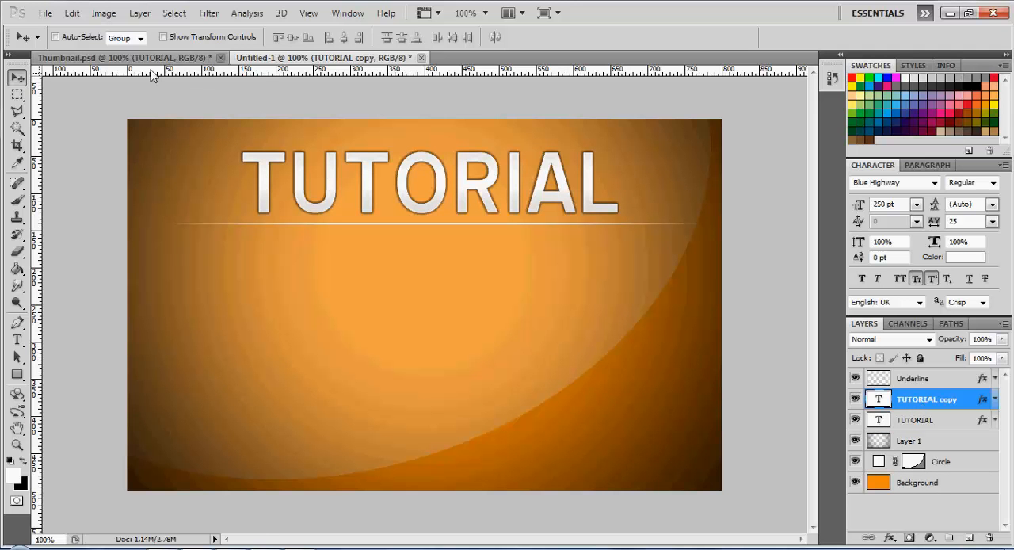
{"action": "left_click", "coordinate": [71, 13]}
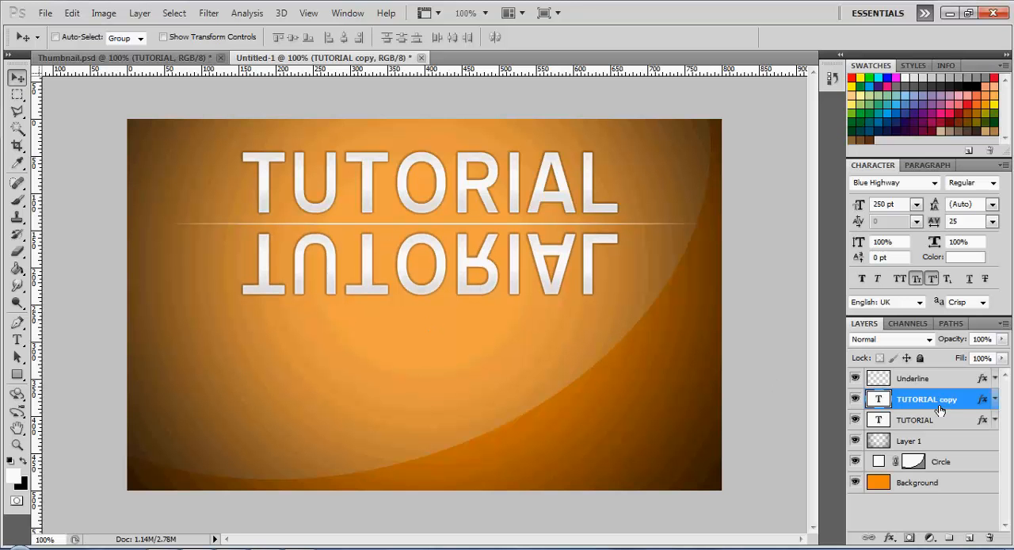
Cycle blend modes to Soft Light for the reflection and lower its opacity
{"action": "left_click", "coordinate": [887, 339]}
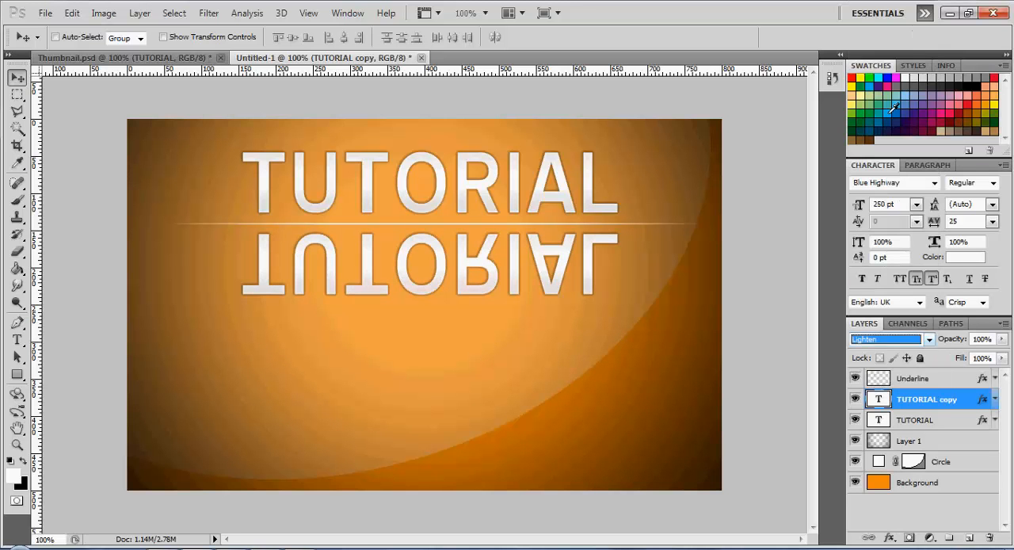
{"action": "left_click", "coordinate": [887, 339]}
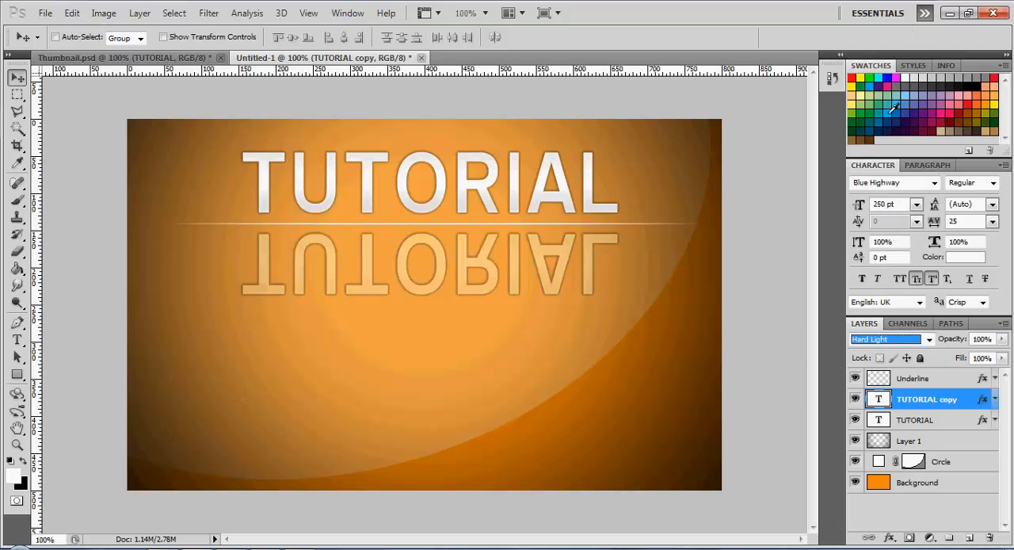
{"action": "left_click", "coordinate": [885, 339]}
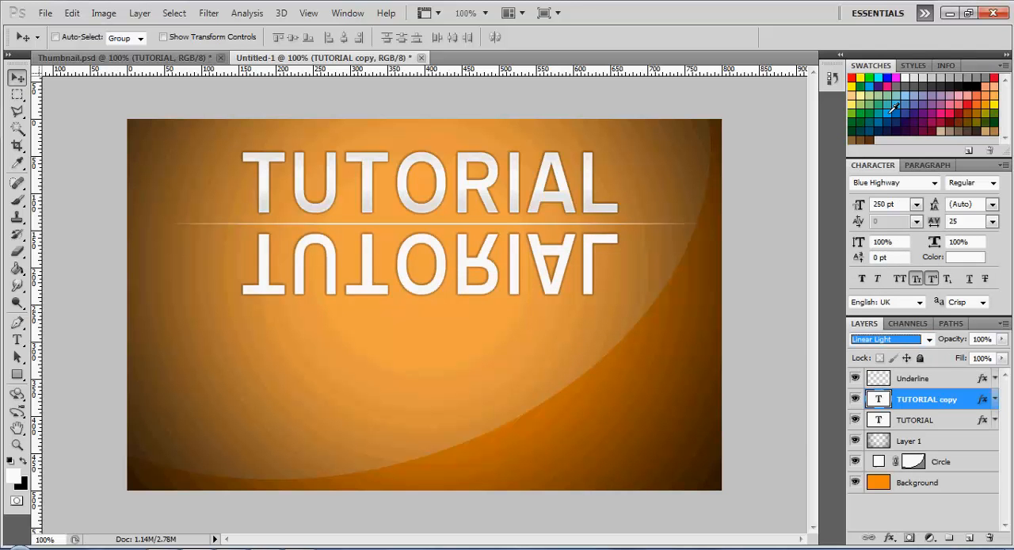
{"action": "left_click", "coordinate": [887, 339]}
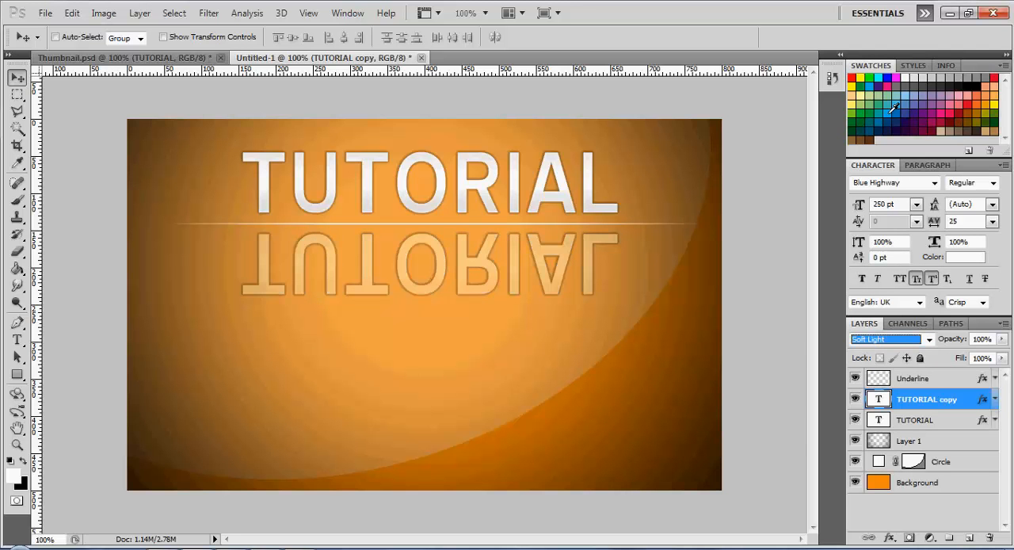
{"action": "mouse_move", "coordinate": [1004, 355]}
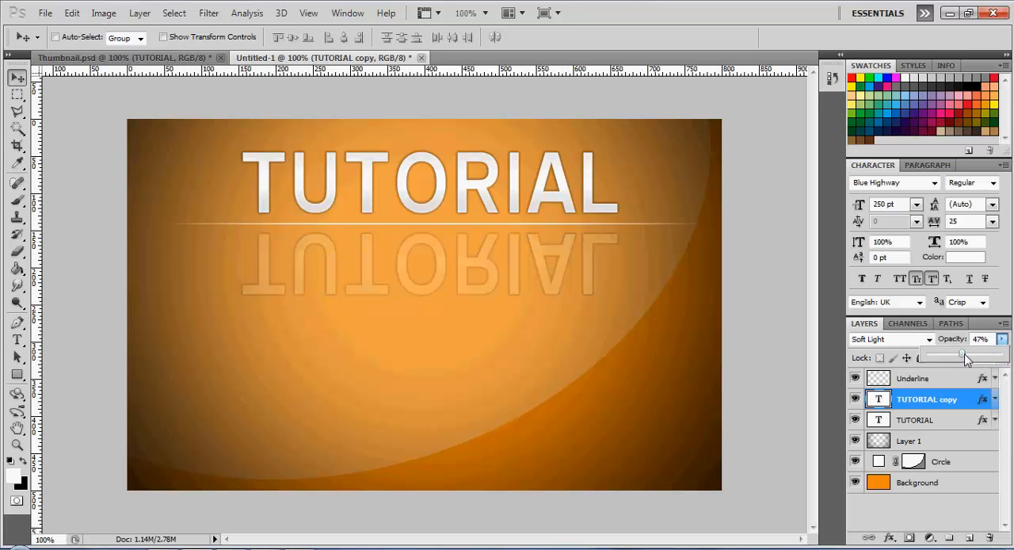
{"action": "left_click_drag", "start_coordinate": [963, 354], "coordinate": [950, 355]}
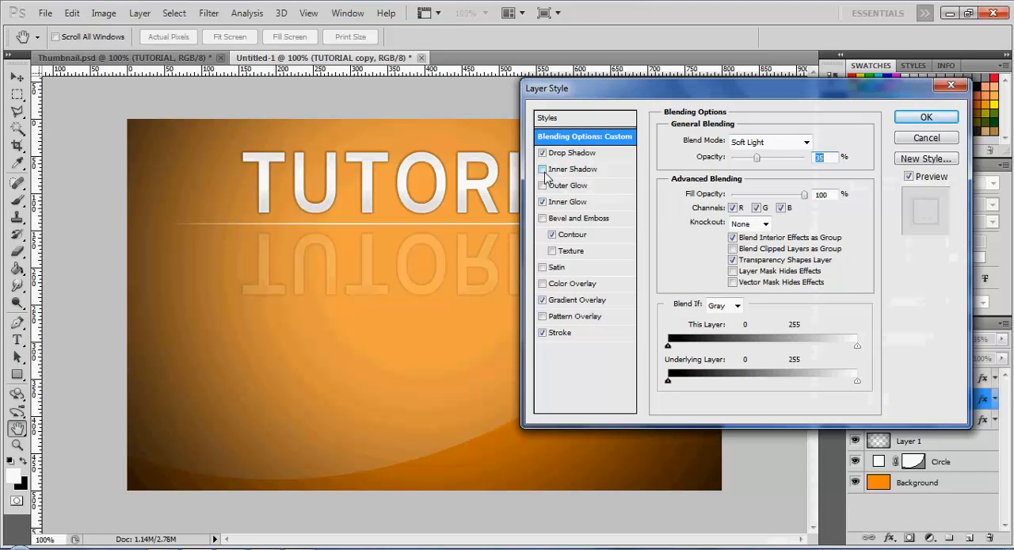
Enable Inner Shadow on the TUTORIAL copy's layer style and close the dialog
{"action": "left_click", "coordinate": [542, 168]}
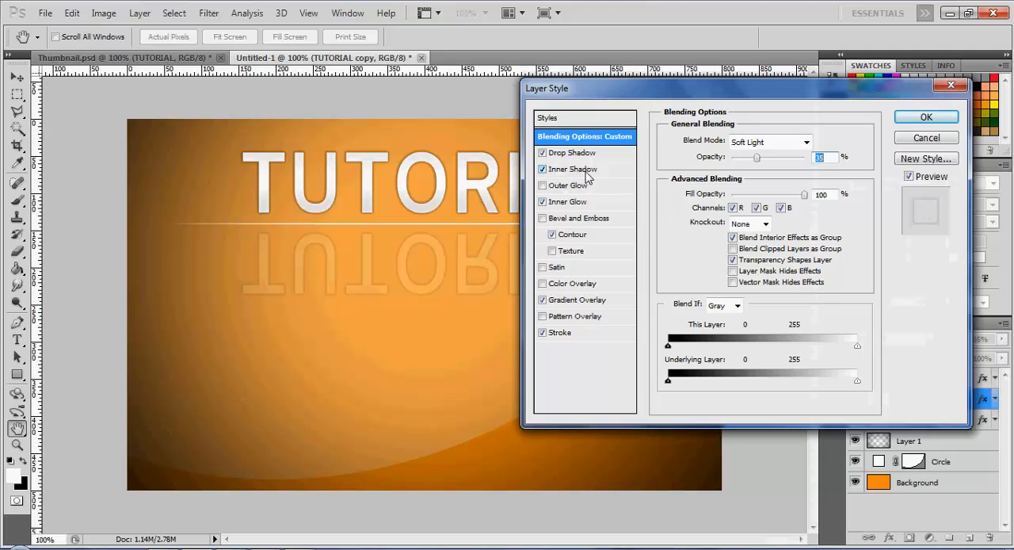
{"action": "left_click", "coordinate": [571, 168]}
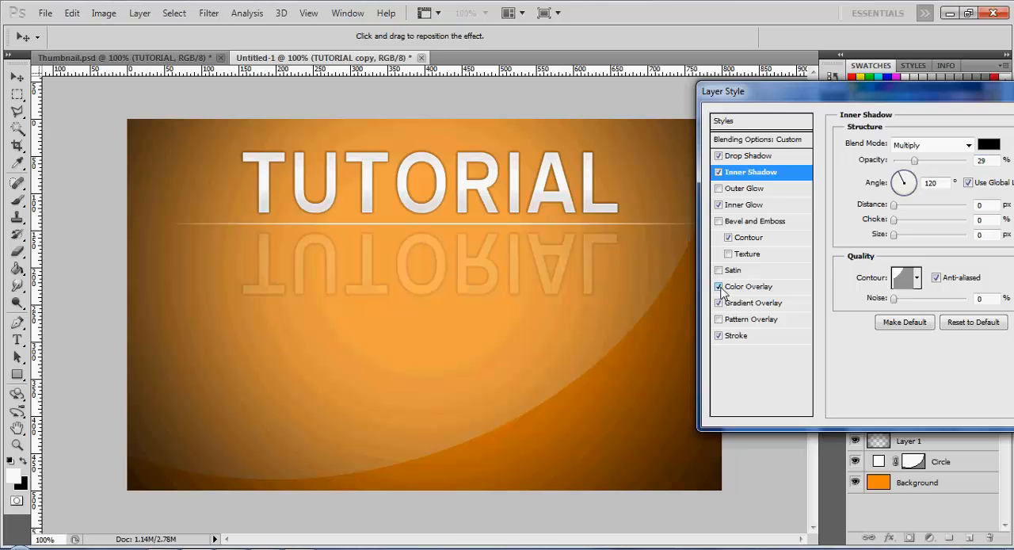
{"action": "left_click", "coordinate": [988, 144]}
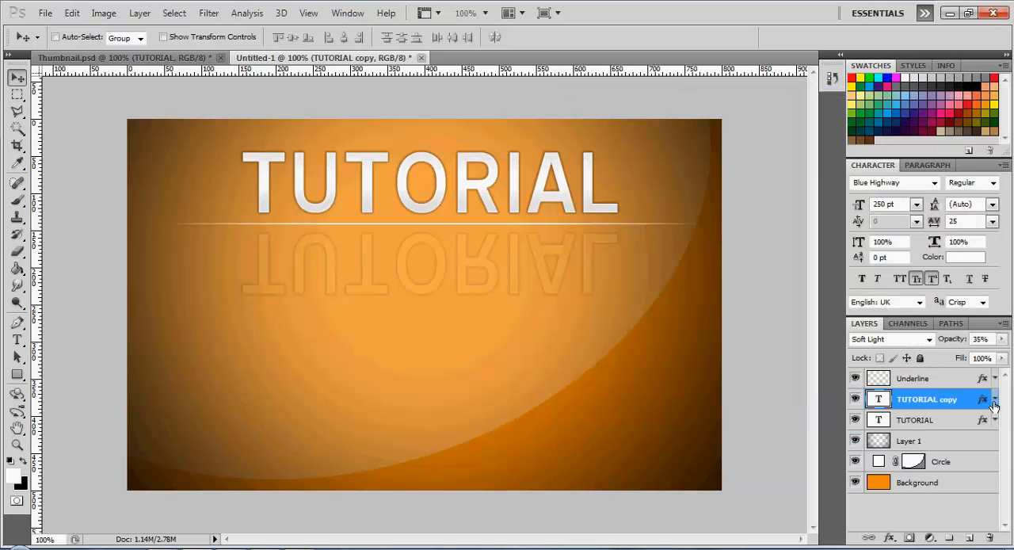
{"action": "mouse_move", "coordinate": [559, 352]}
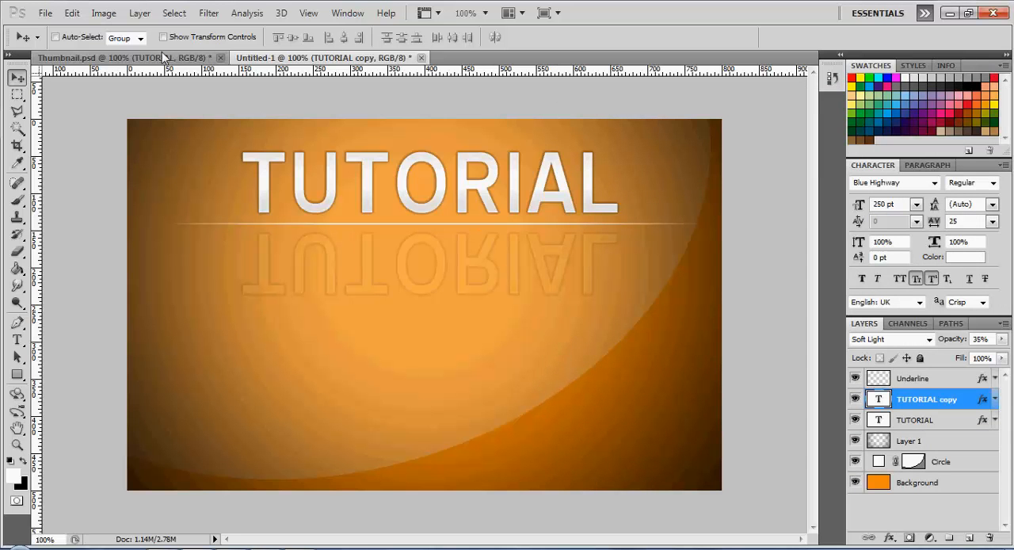
{"action": "left_click", "coordinate": [325, 57]}
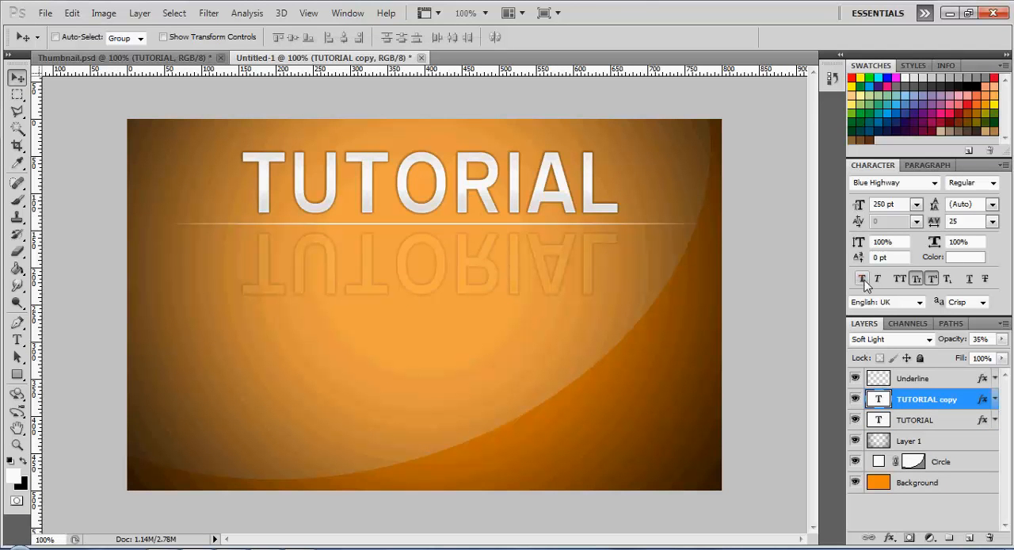
{"action": "mouse_move", "coordinate": [862, 279]}
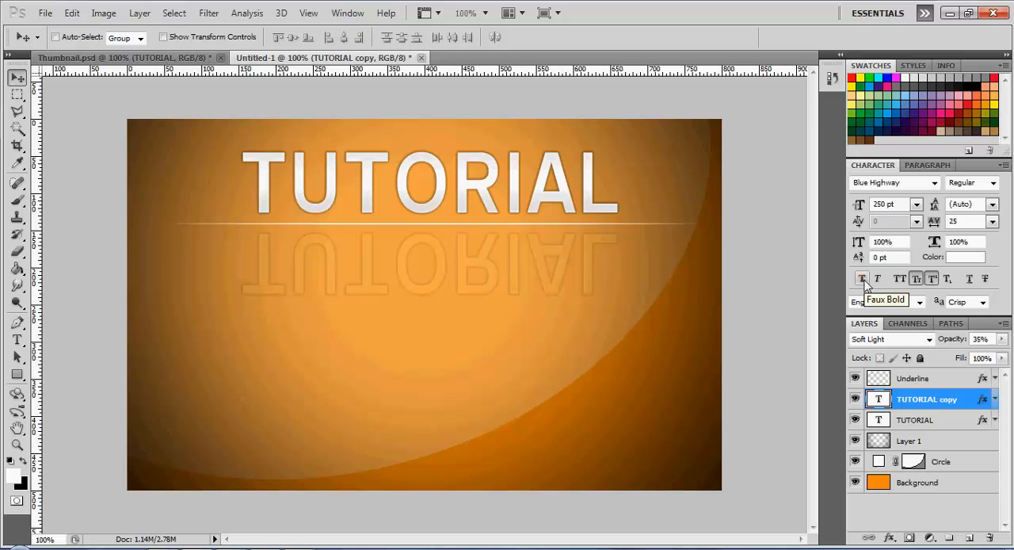